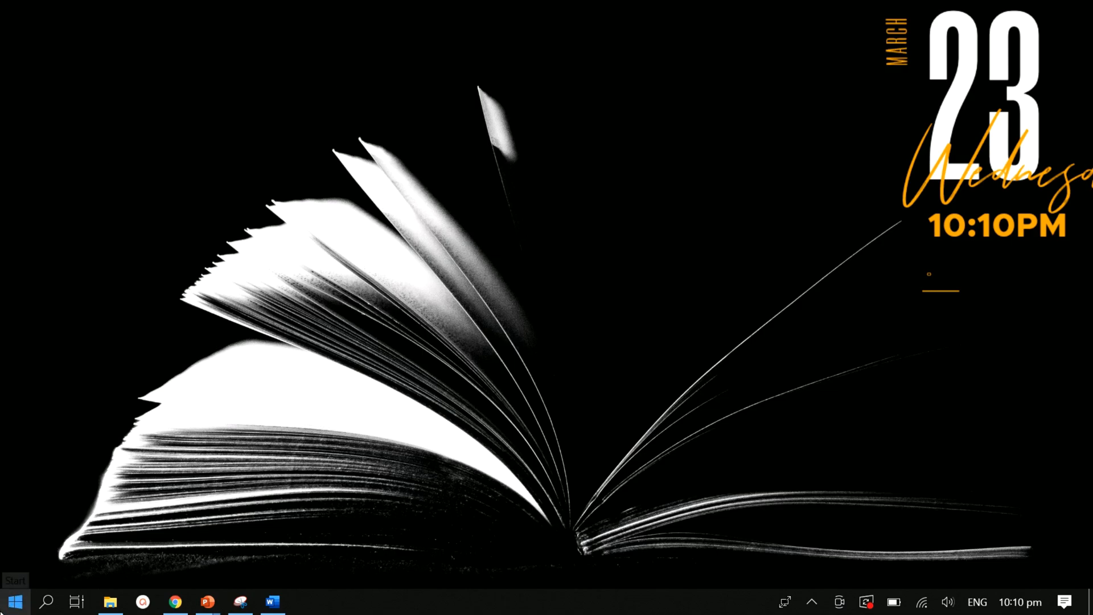
- Launch PowerPoint from the taskbar and start a new Blank Presentation
left_click(15, 601)
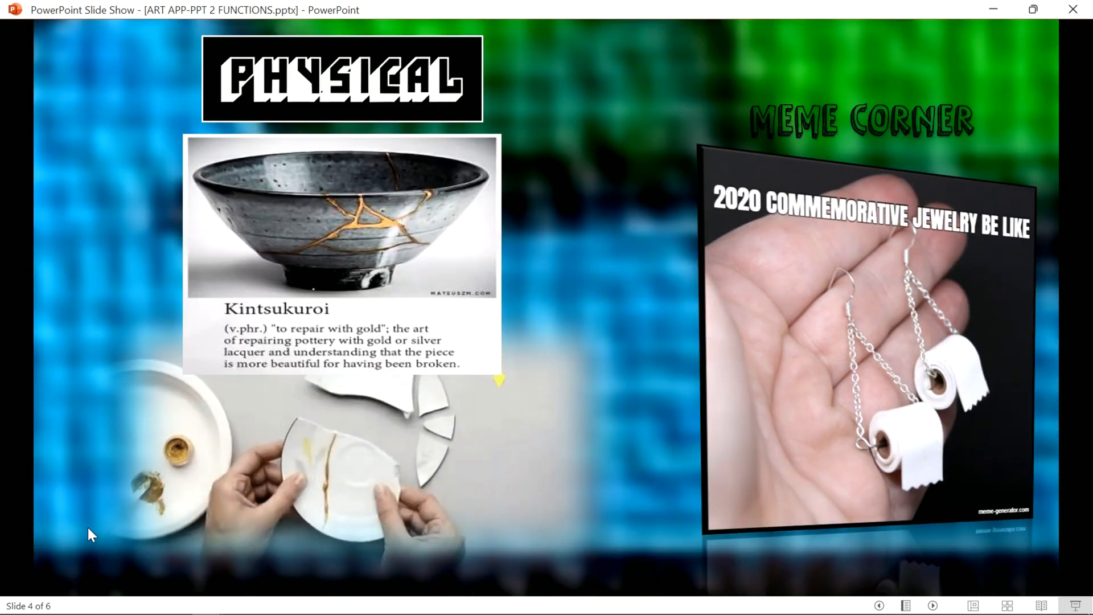
left_click(428, 556)
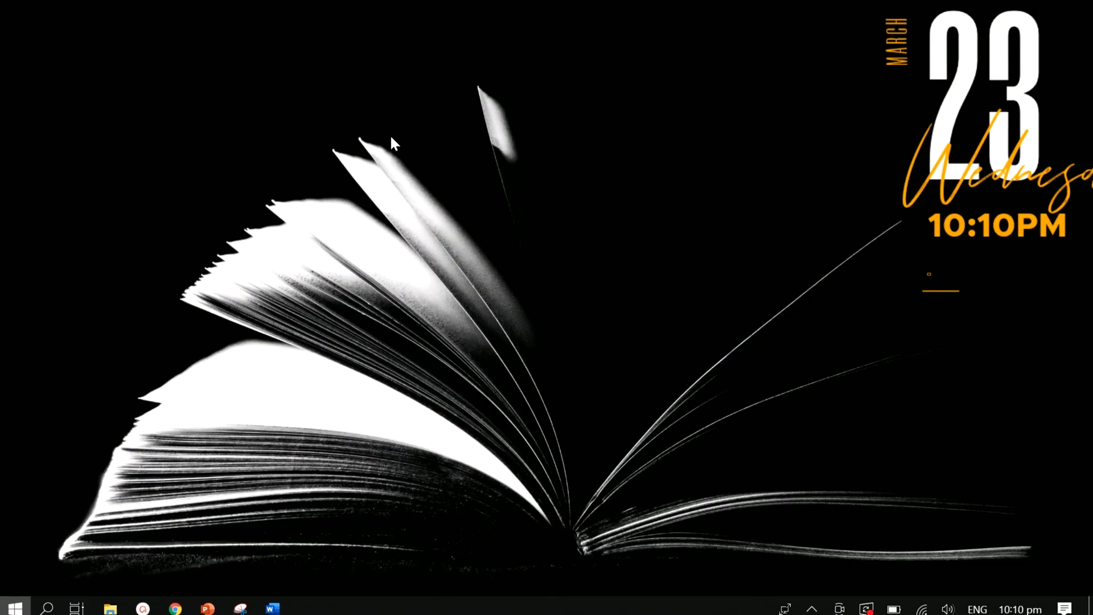
left_click(205, 606)
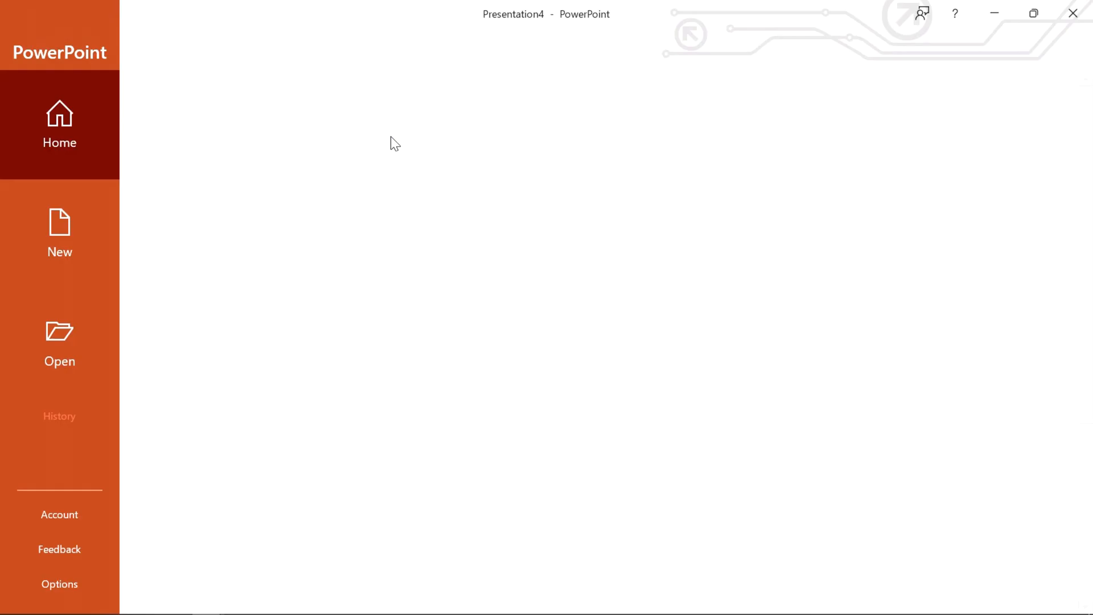
left_click(59, 125)
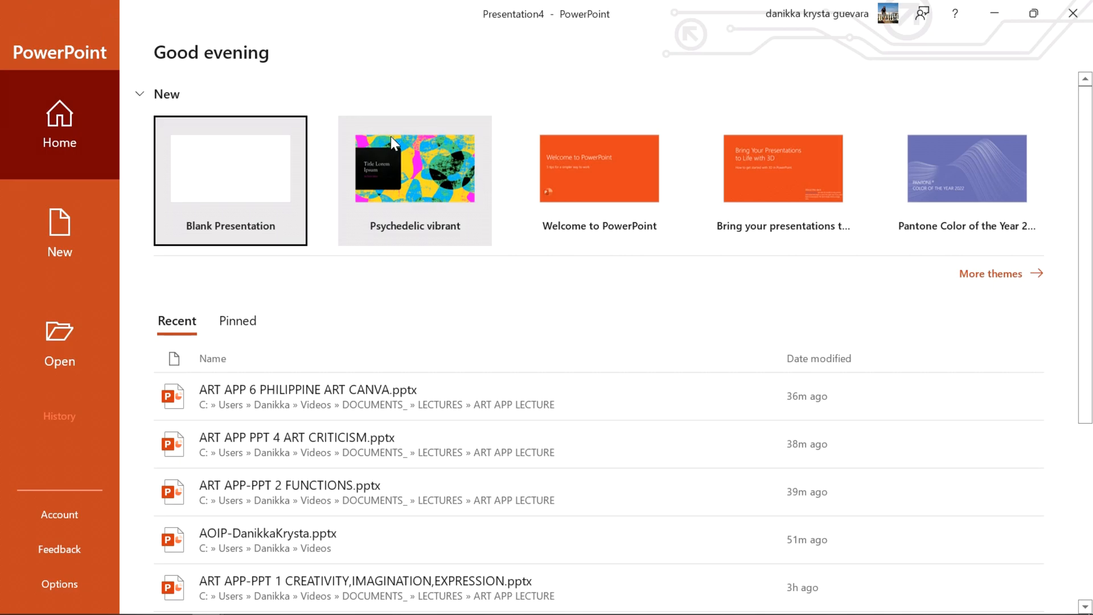
mouse_move(231, 187)
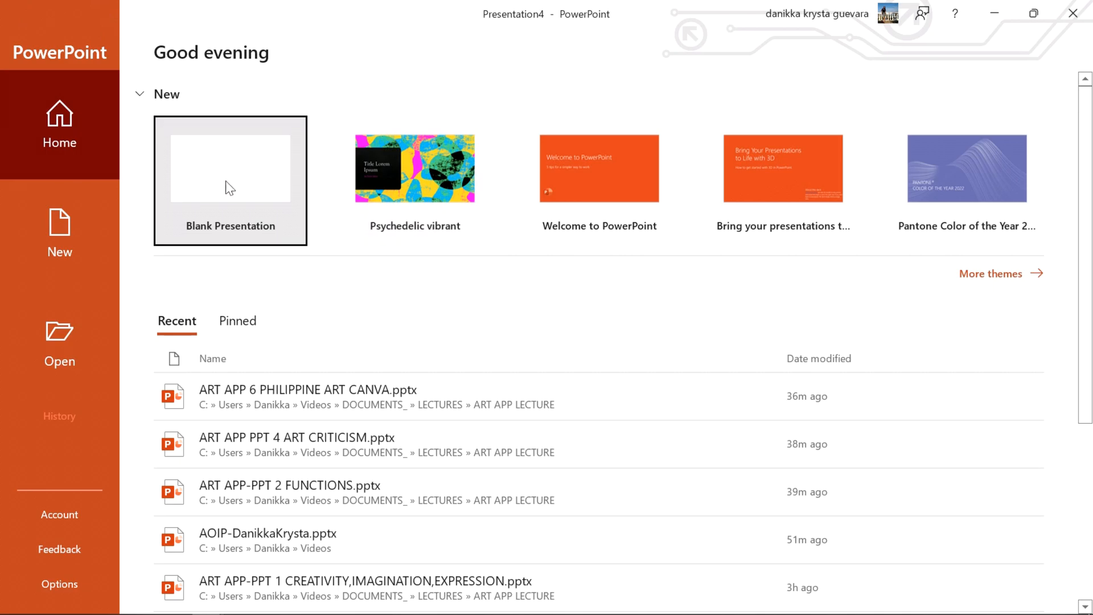
left_click(230, 169)
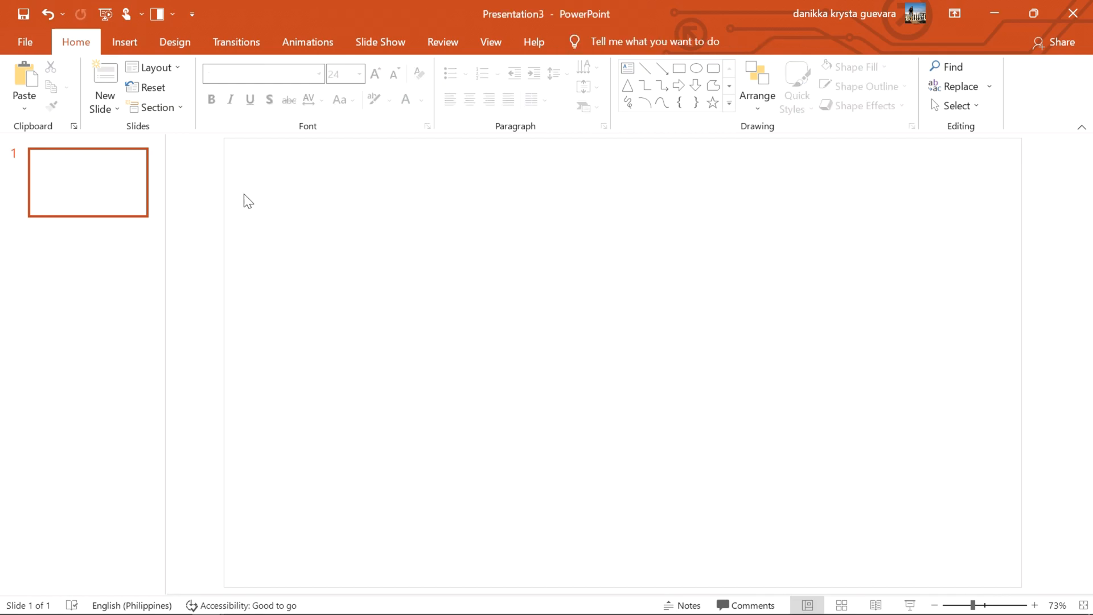
- Insert the gallery wall photo from This Device to fill slide 1
left_click(124, 42)
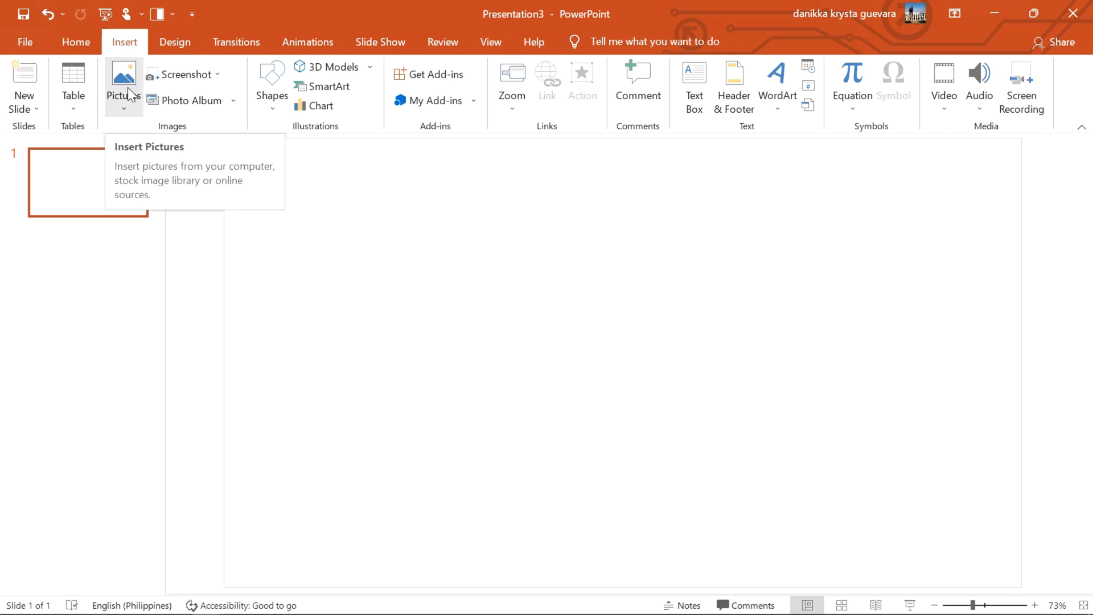
left_click(123, 85)
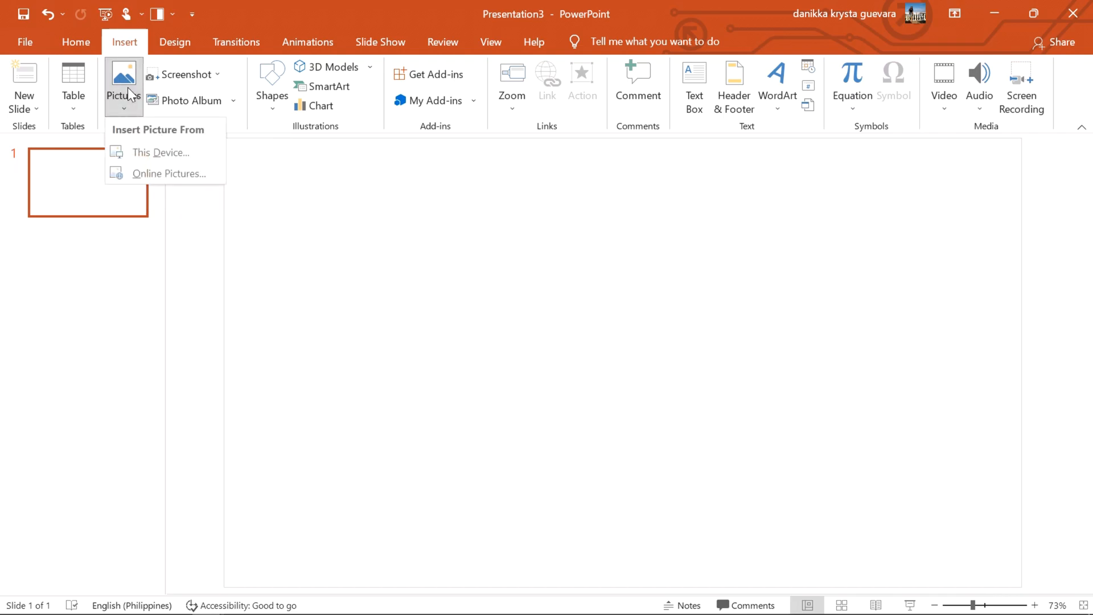
left_click(162, 153)
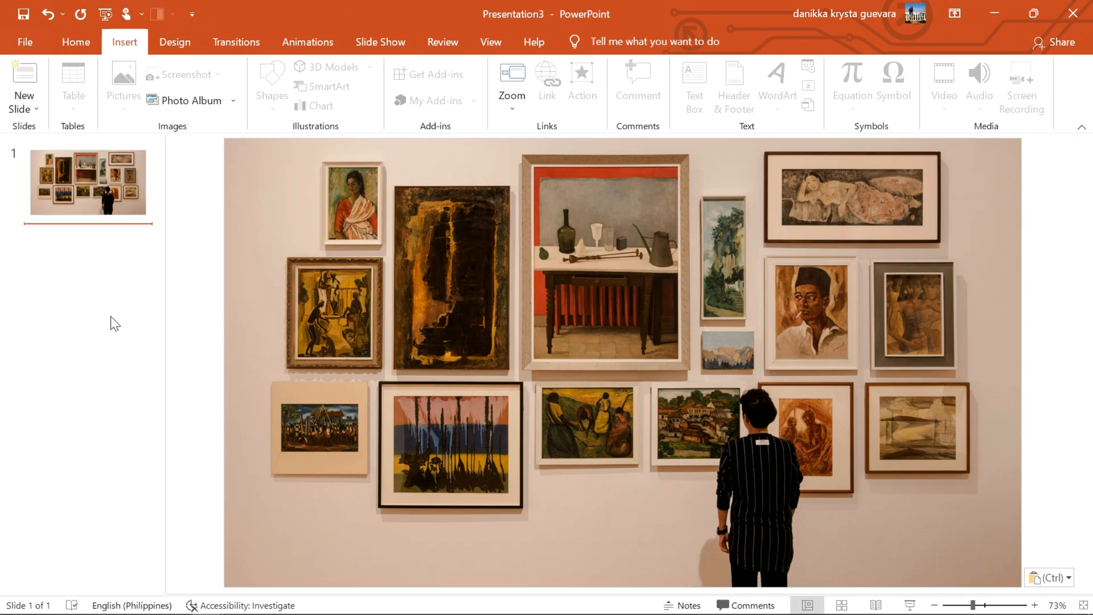
mouse_move(151, 311)
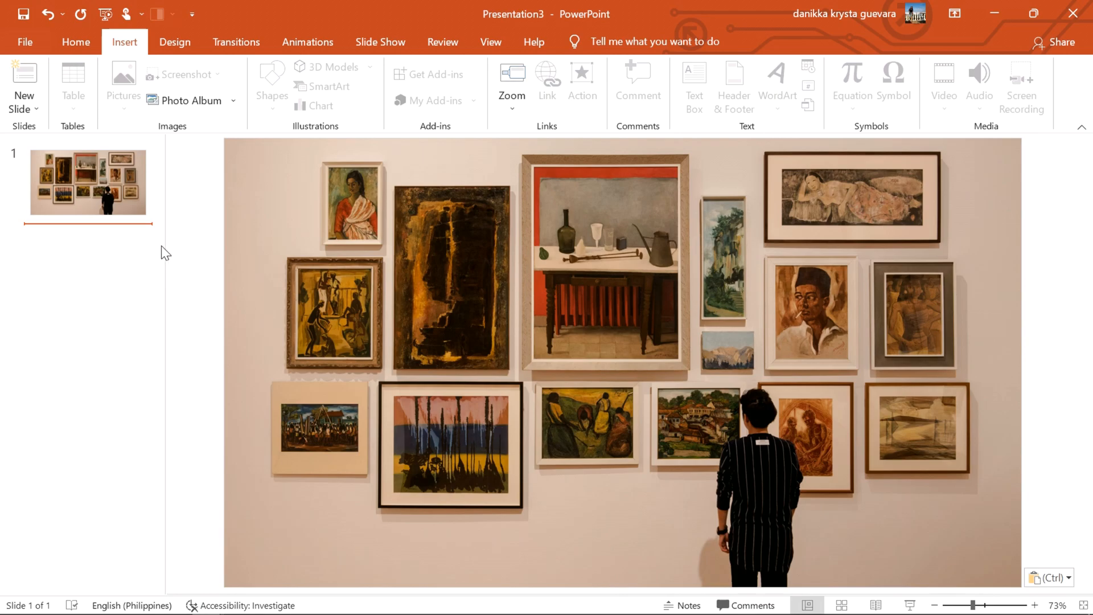
mouse_move(100, 85)
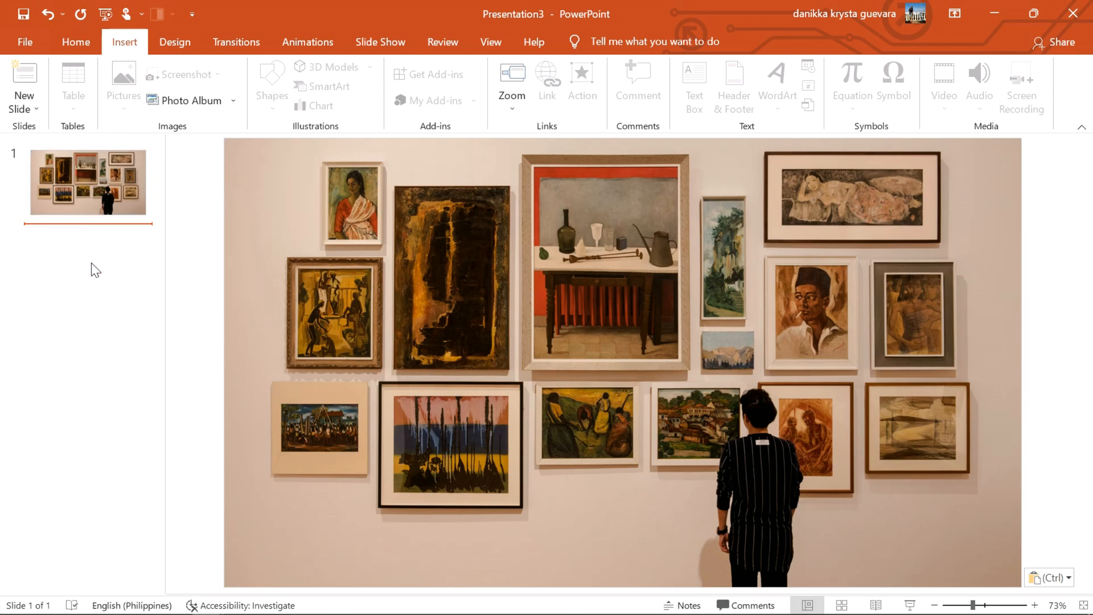
- Add slide 2 titled CREATIVITY with a text box 'Thinking outside the box' beneath it
left_click(23, 86)
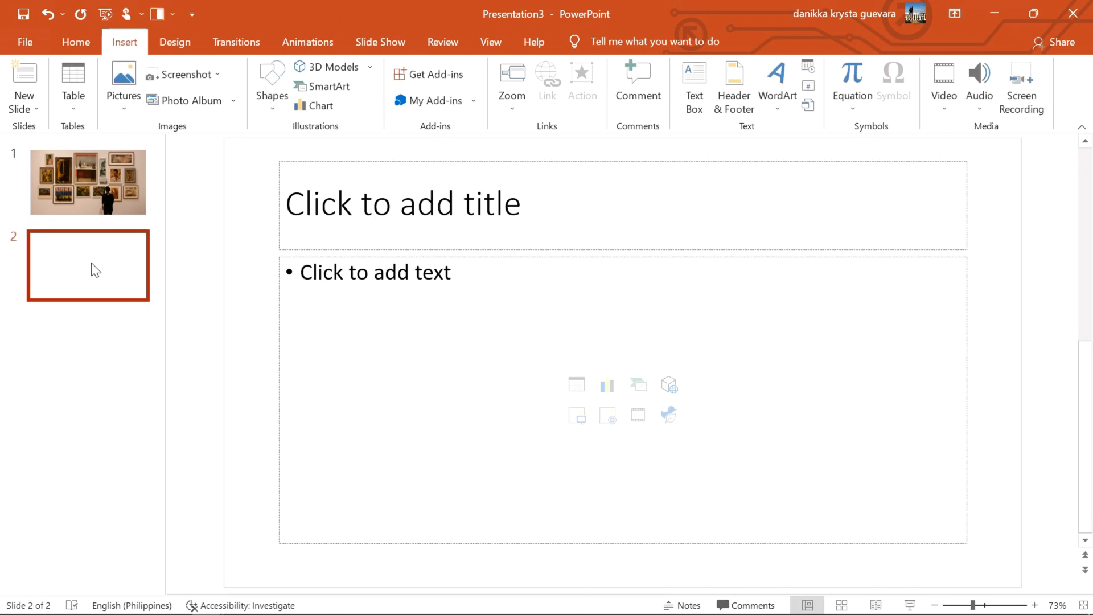
mouse_move(345, 103)
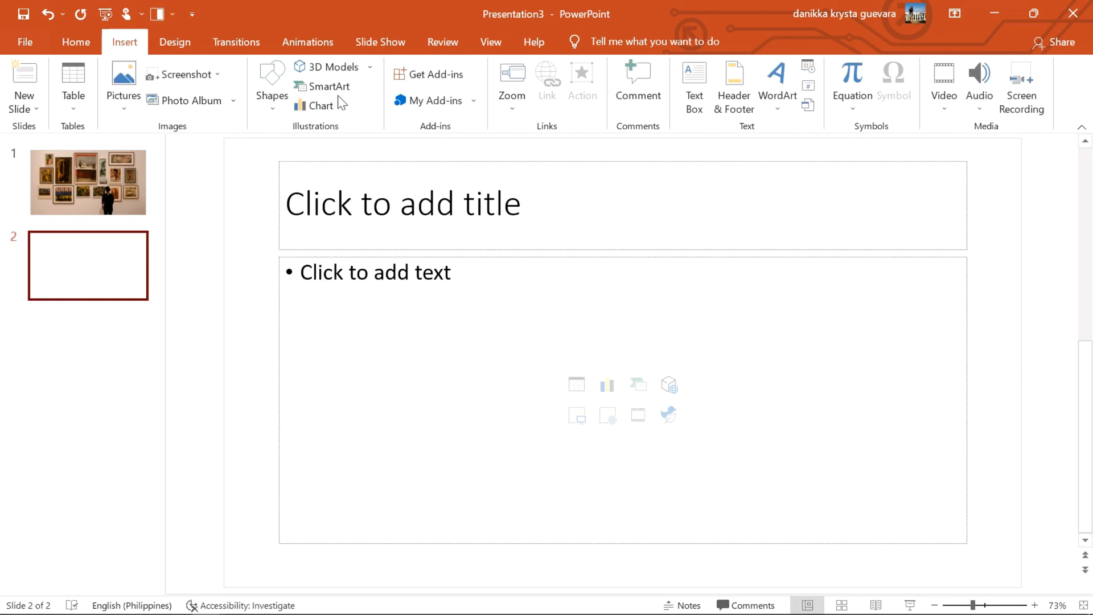
mouse_move(377, 166)
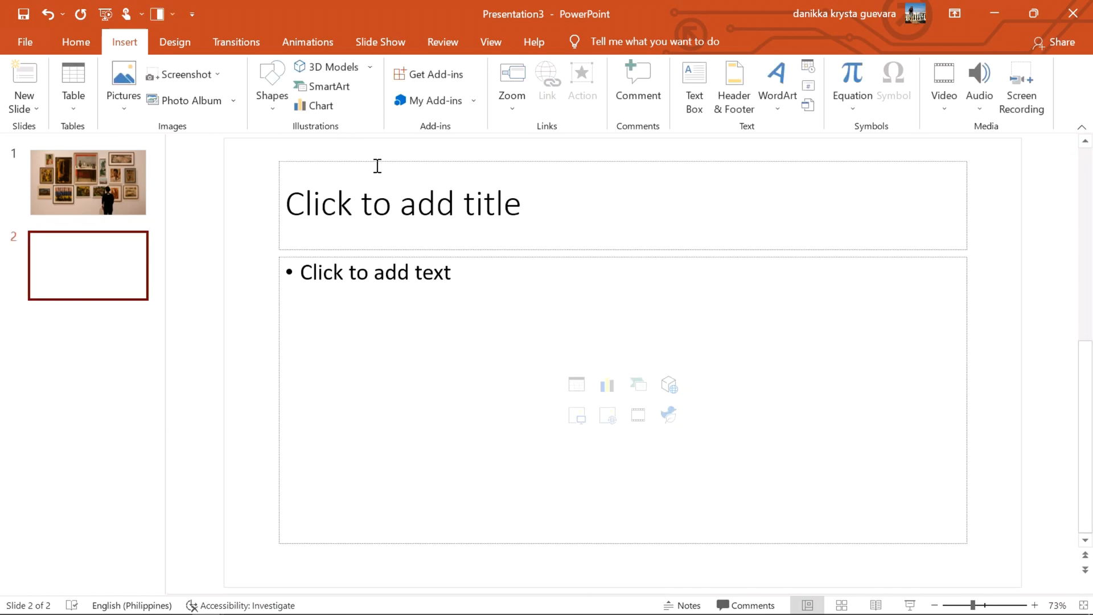
left_click(403, 203)
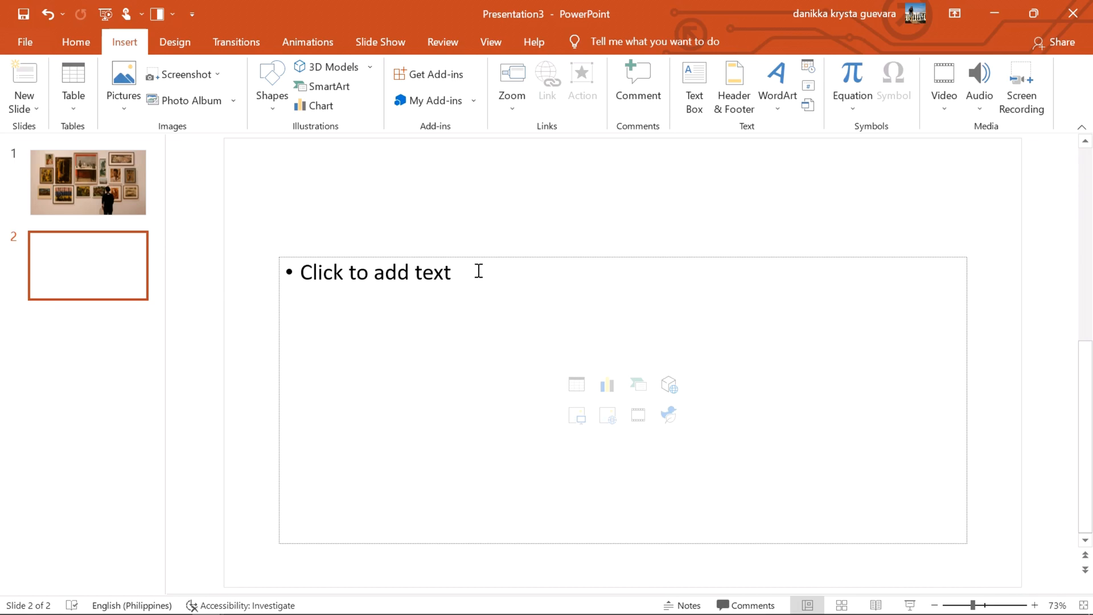
left_click(484, 257)
type("CREATIVITY")
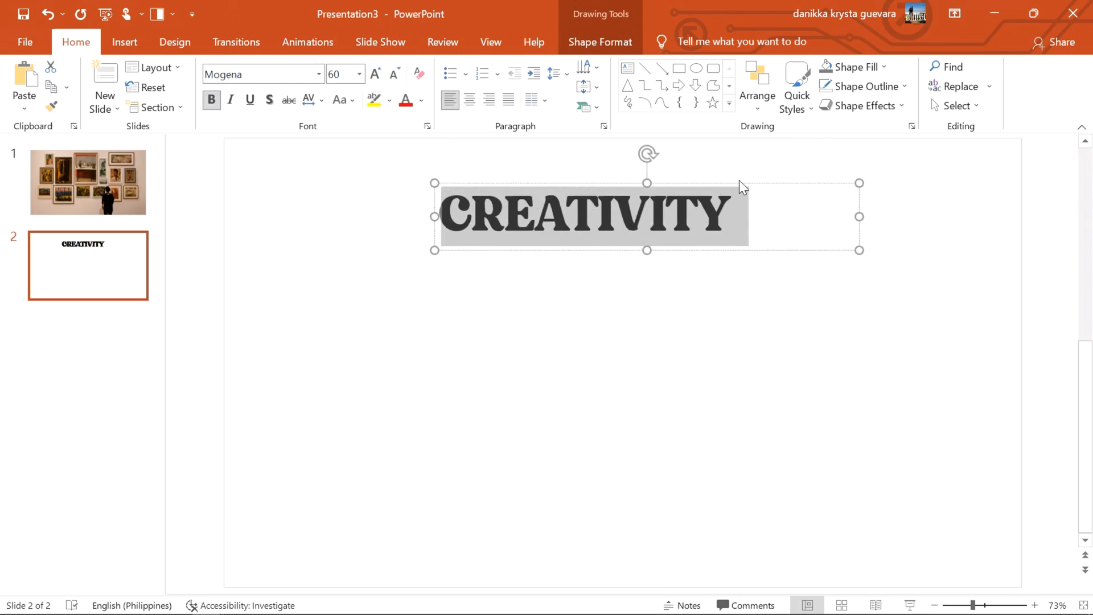
left_click(124, 41)
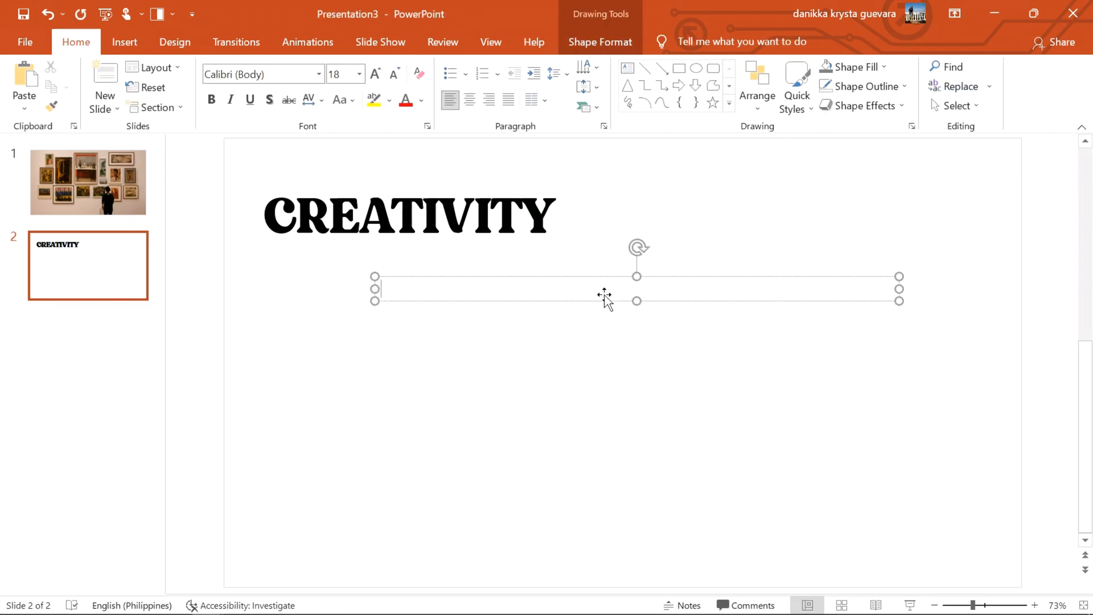
type("Thinking outside the box")
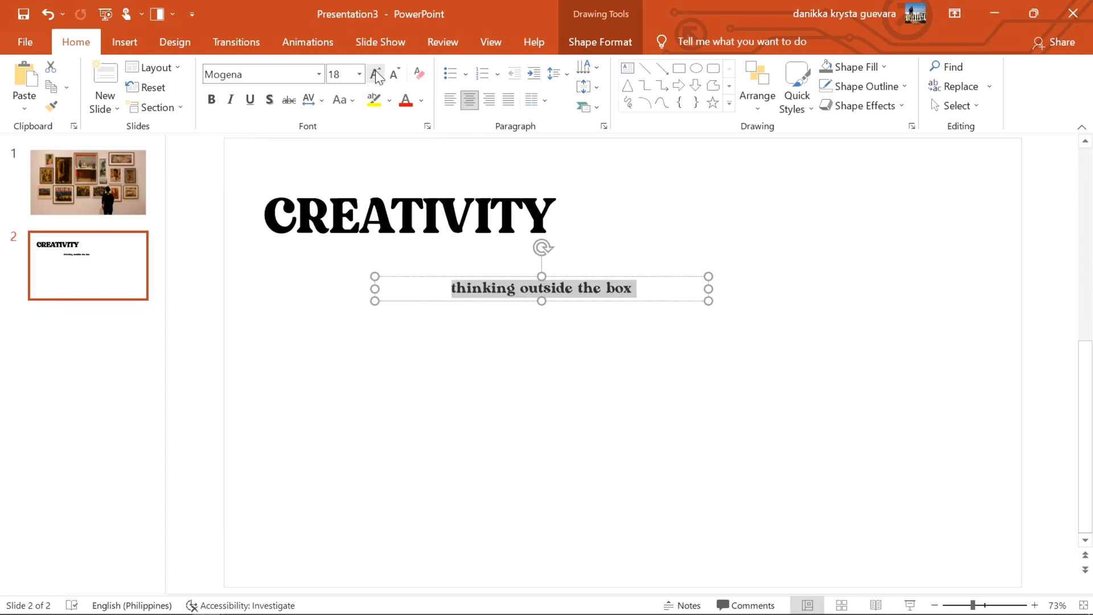
- Increase the font size of the 'thinking outside the box' subtitle
left_click(376, 74)
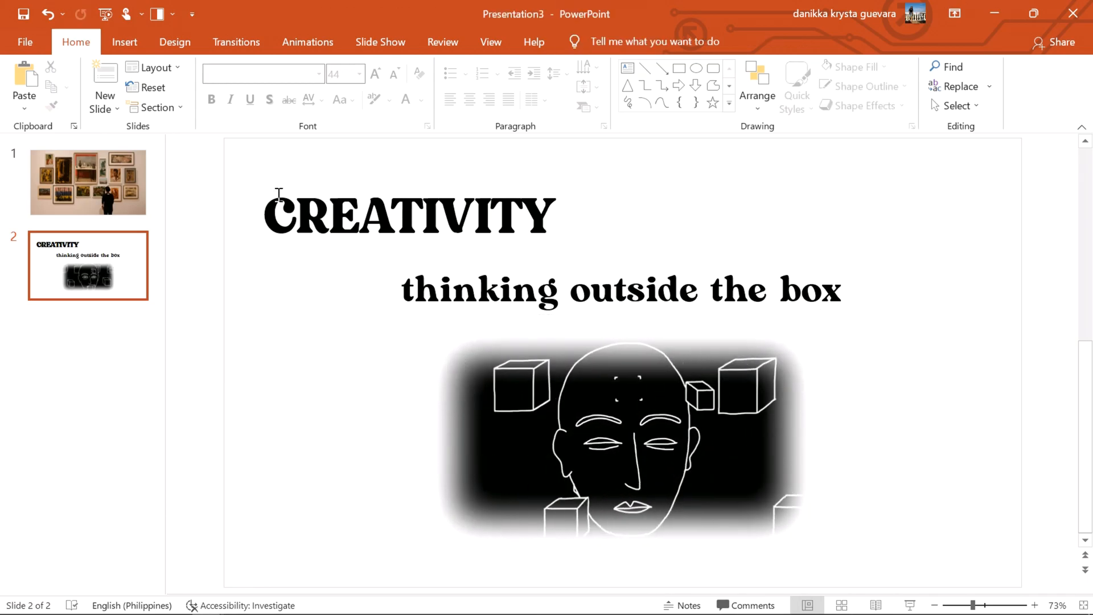
- Save the CREATIVITY snip as creativity.JPG in Downloads and close Snipping Tool
left_click(12, 599)
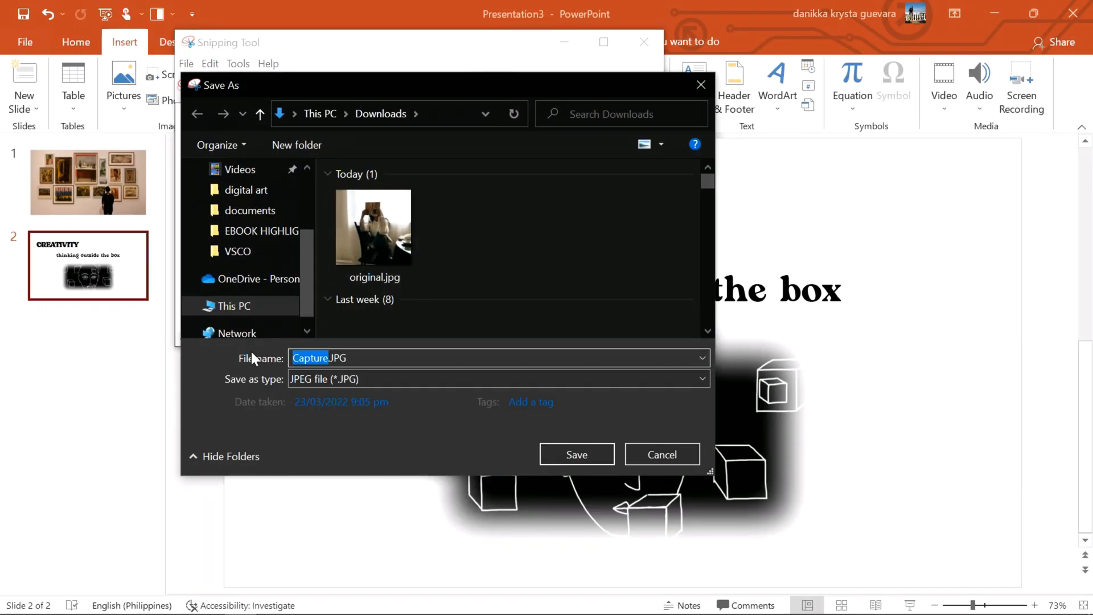
type("creativity")
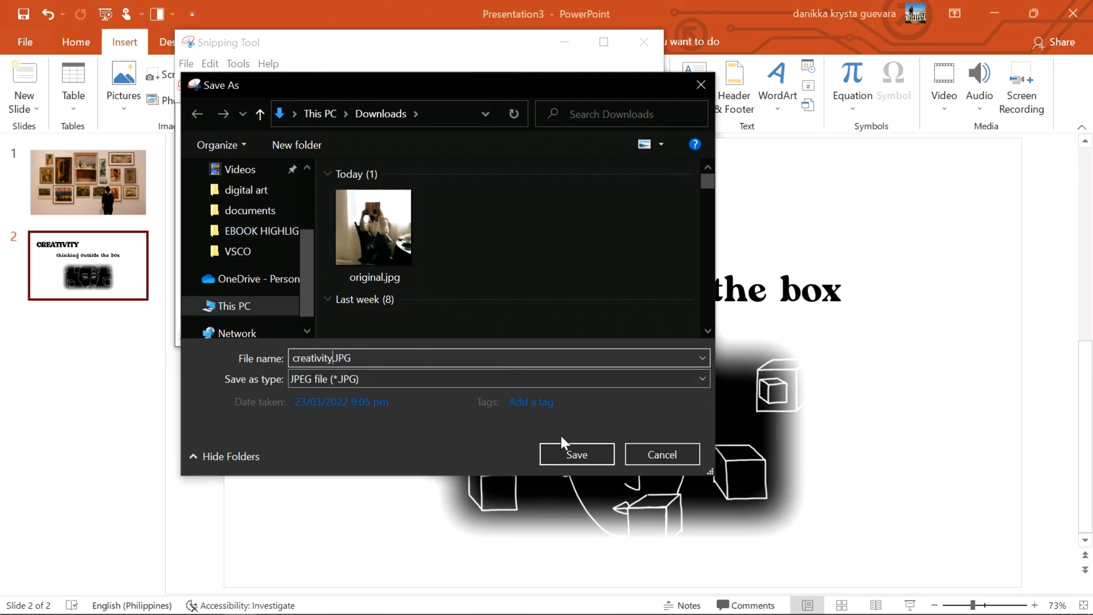
left_click(576, 453)
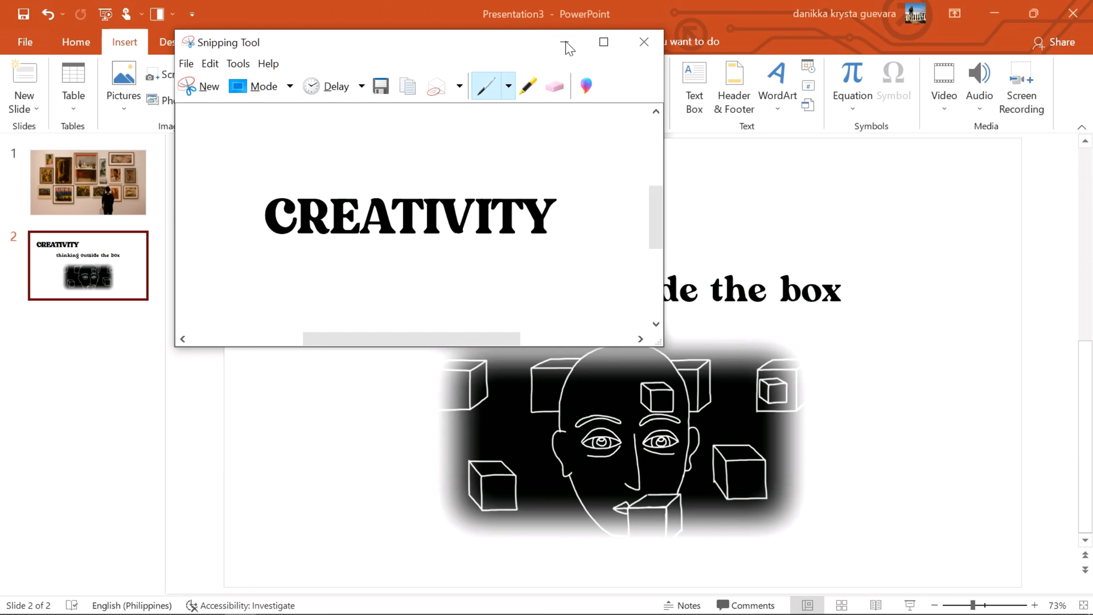
left_click(643, 42)
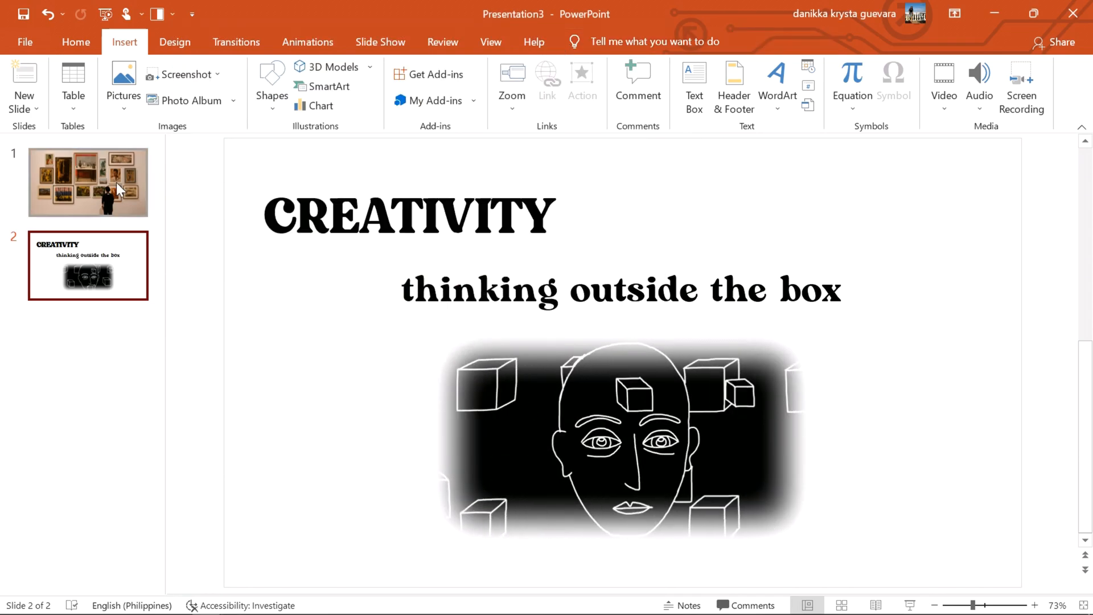
- Insert a Slide Zoom to slide 2 (CREATIVITY) on the gallery title slide
left_click(87, 182)
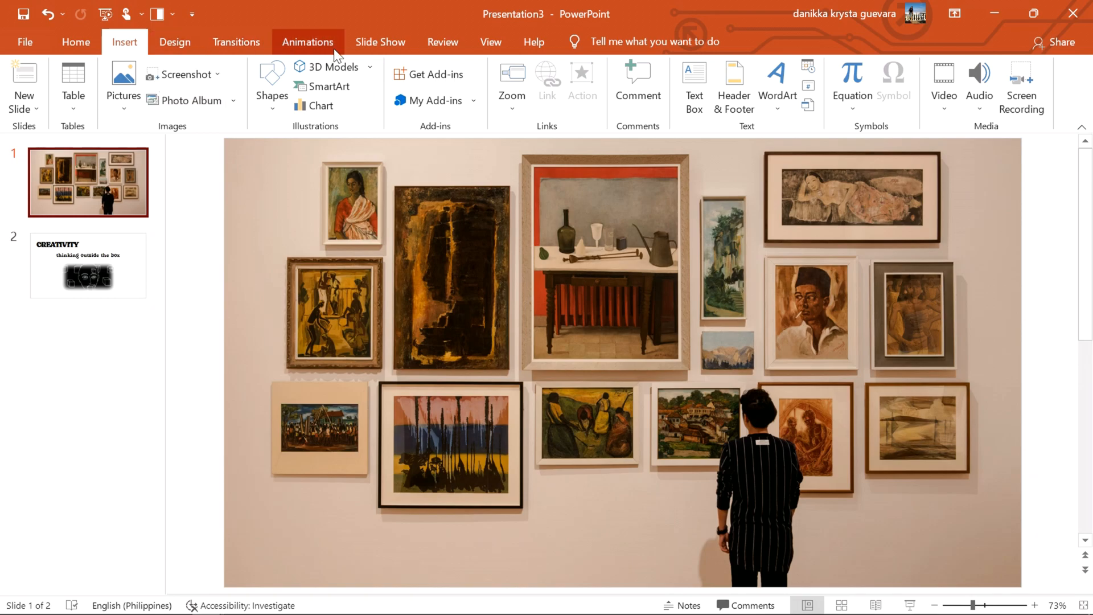
mouse_move(271, 52)
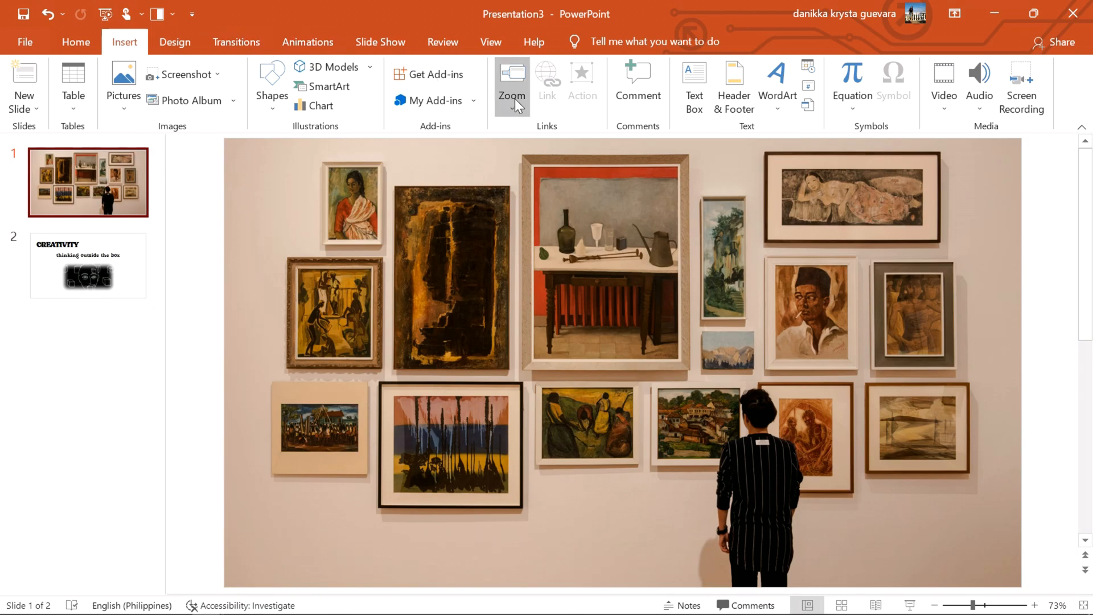
left_click(512, 86)
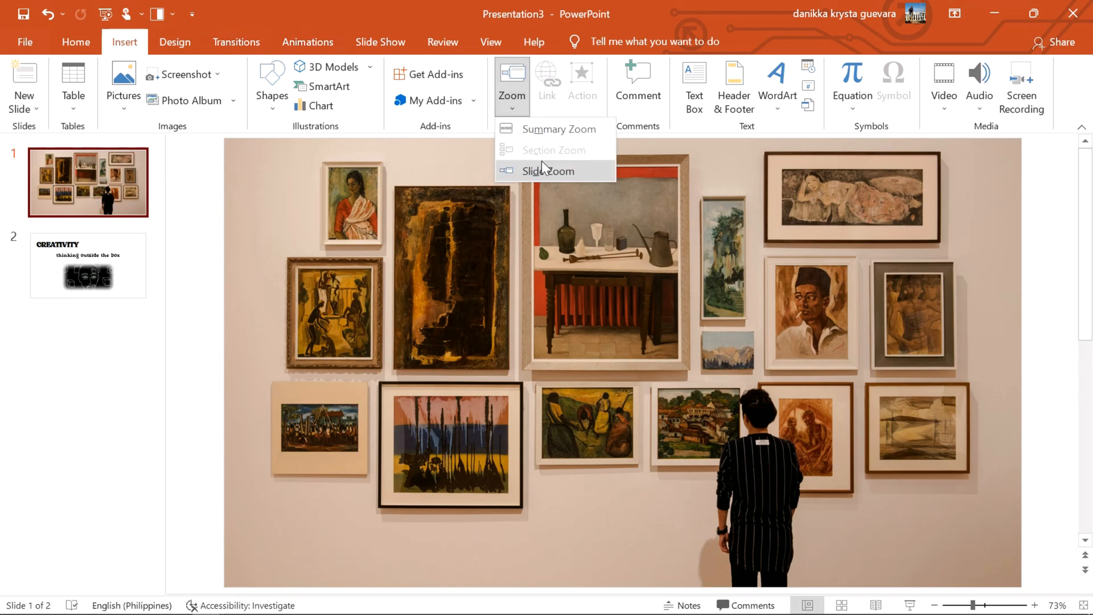
left_click(547, 171)
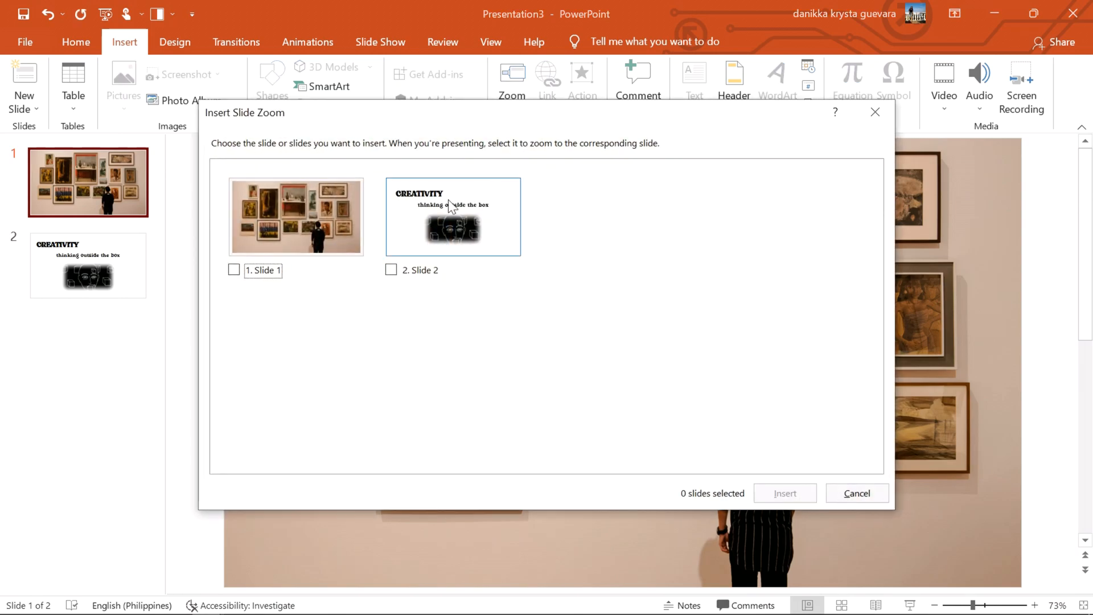
left_click(390, 270)
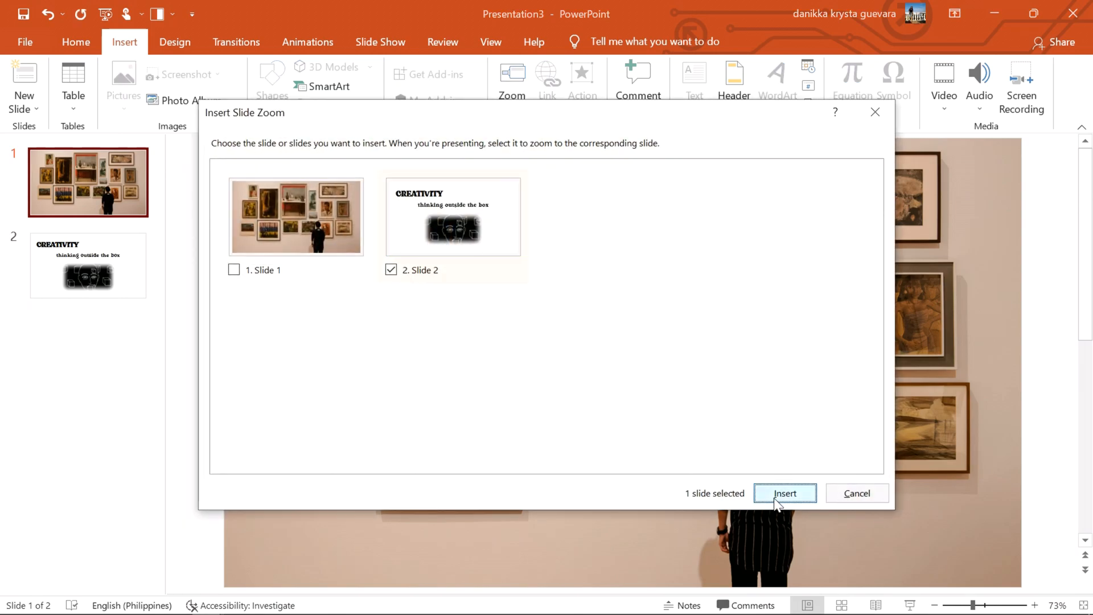
left_click(786, 493)
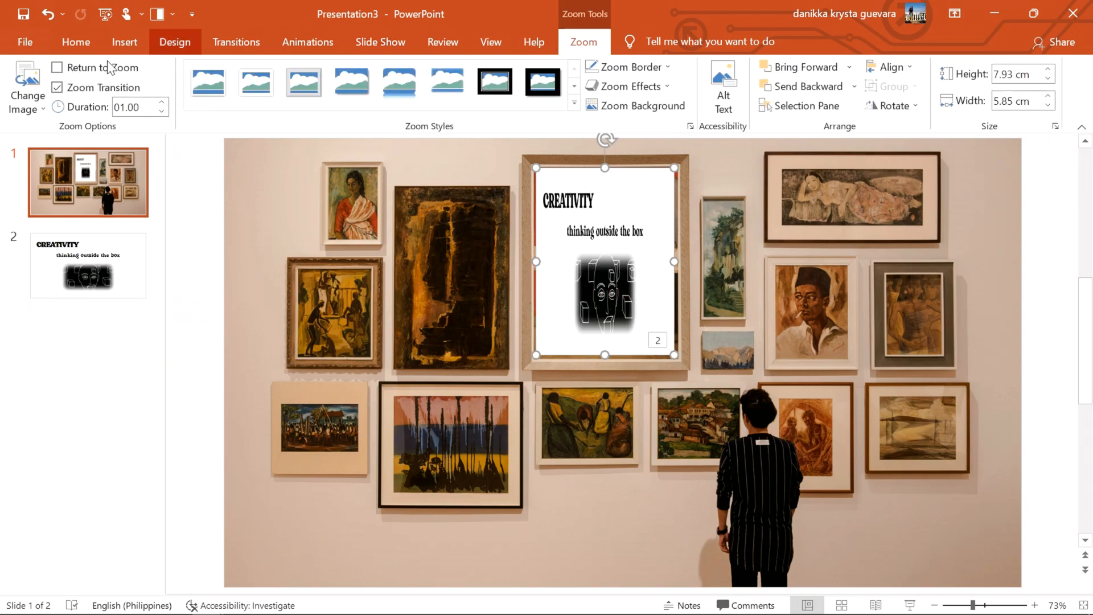
- Change the zoom thumbnail to creativity.JPG and move it to the top of the central painting
left_click(25, 91)
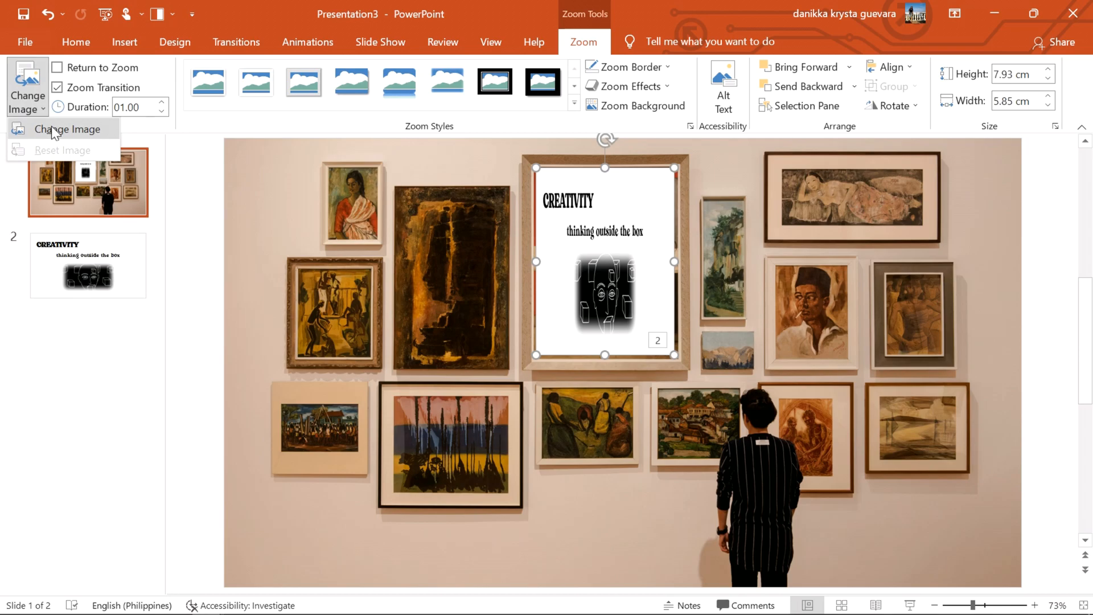
left_click(63, 129)
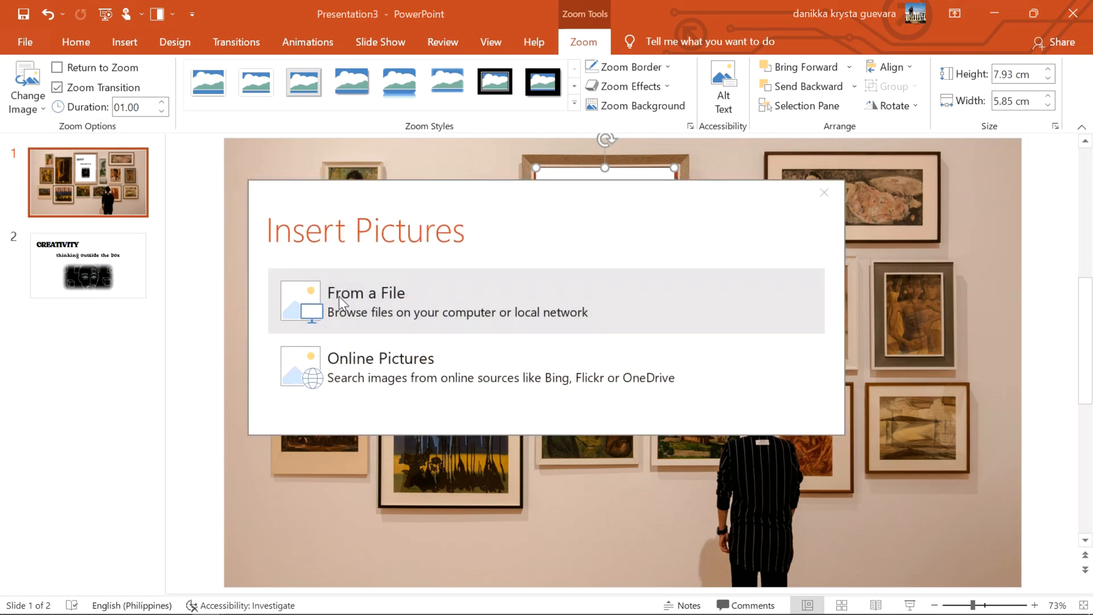
left_click(366, 303)
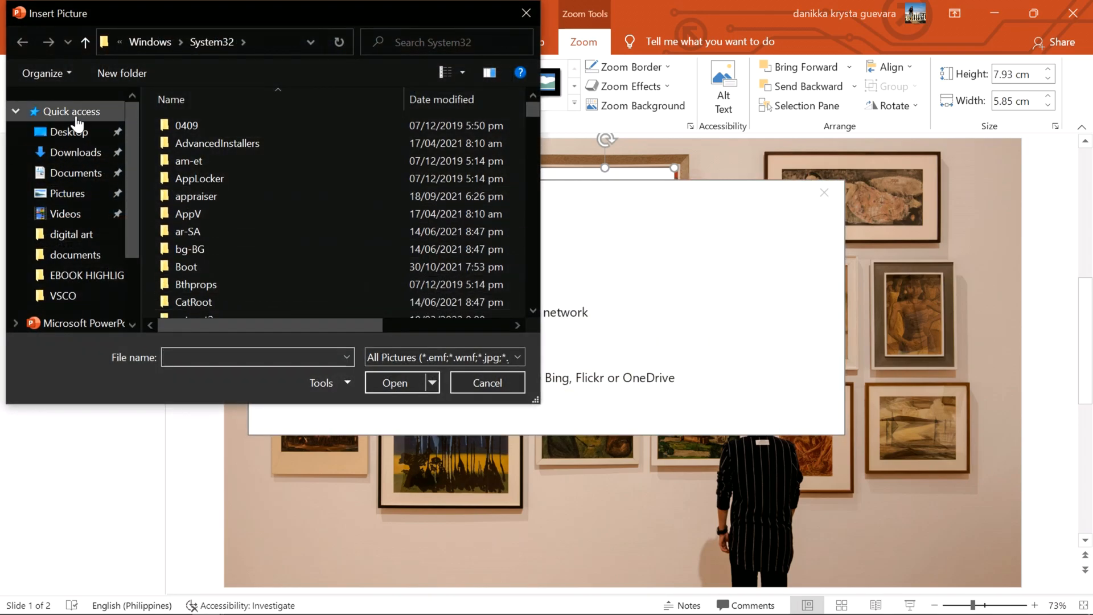
left_click(68, 112)
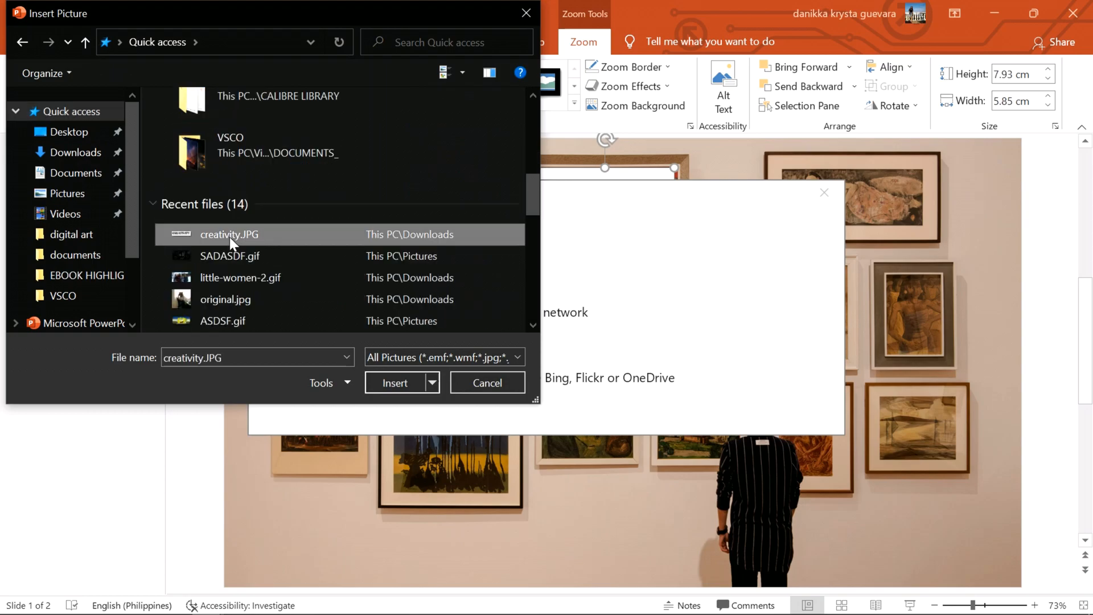
left_click(395, 383)
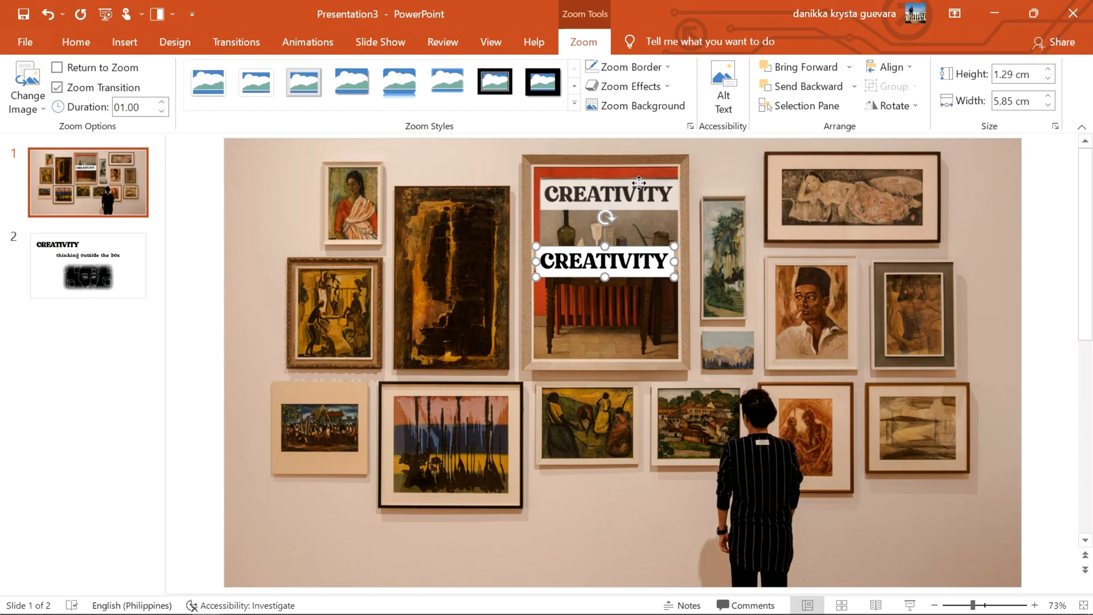
left_click(637, 106)
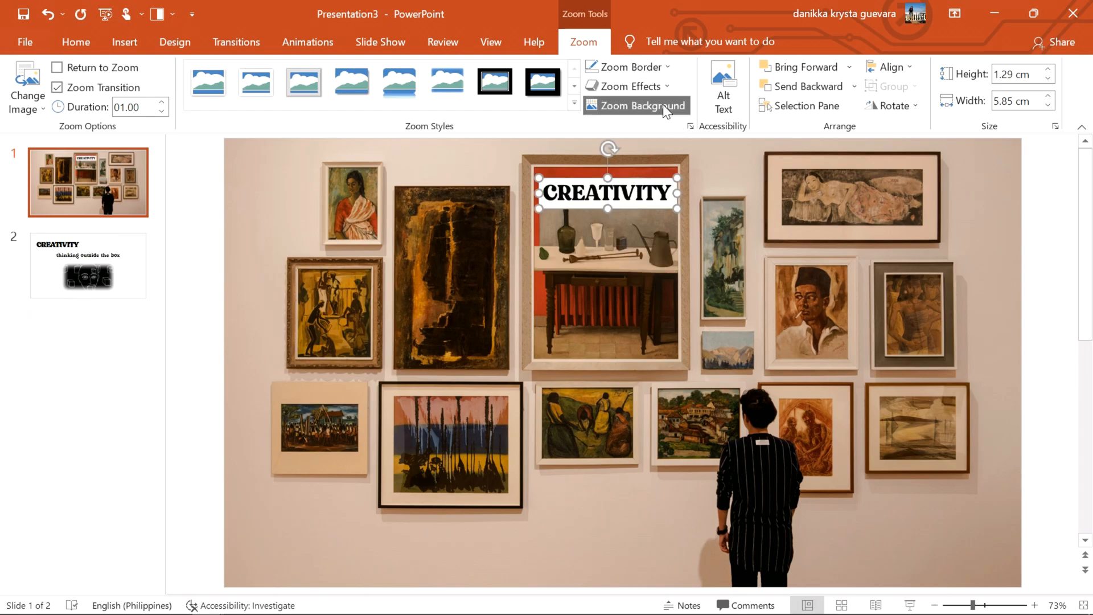
mouse_move(632, 86)
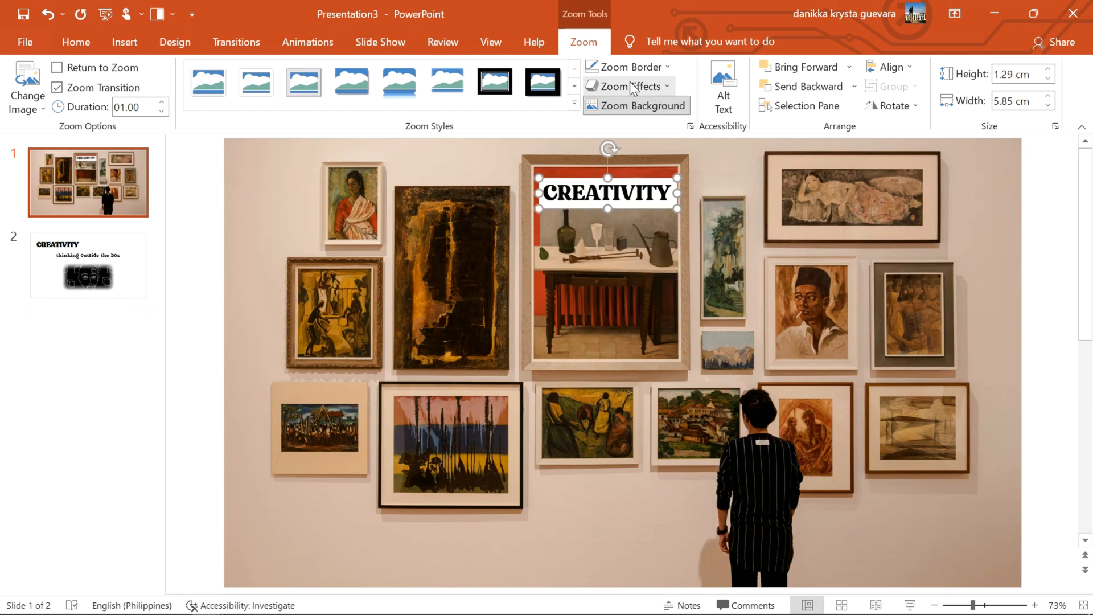
- Browse the zoom Shadow effects, enable Return to Zoom, and select the new third slide
left_click(628, 87)
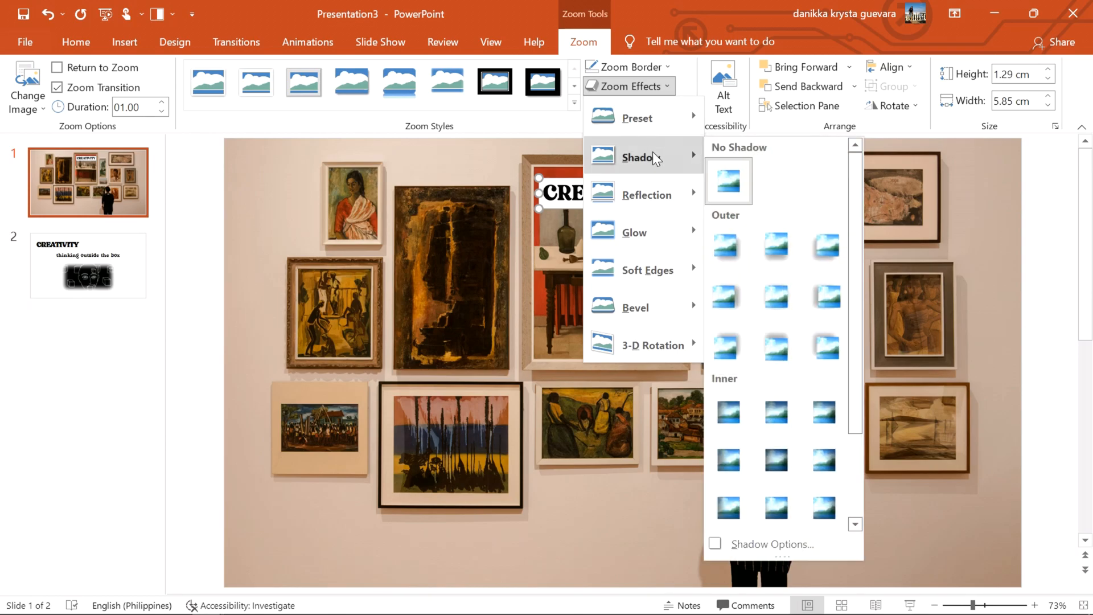
left_click(647, 270)
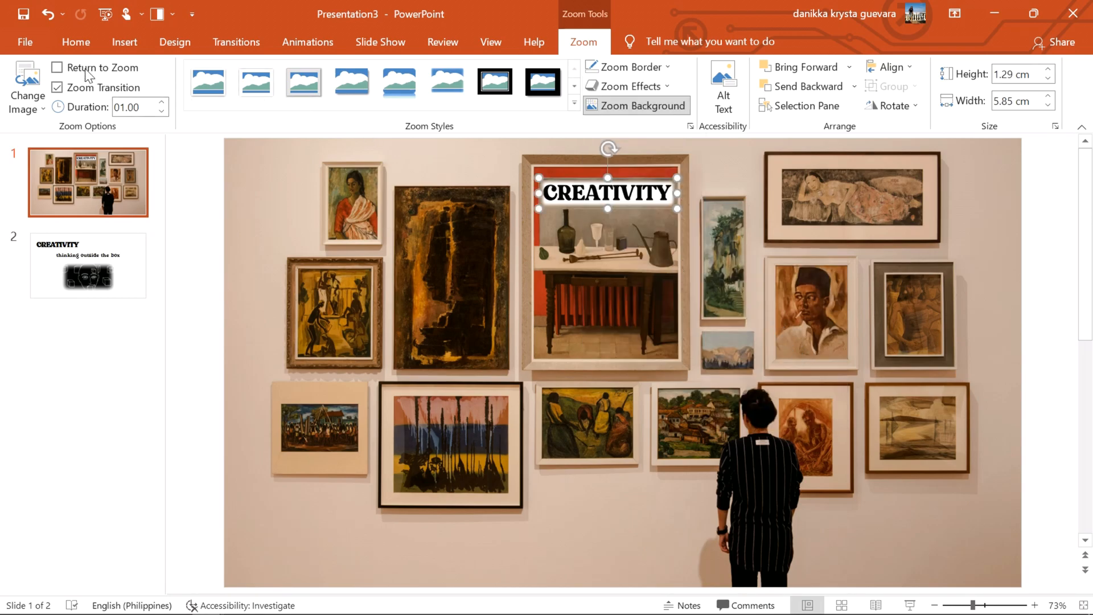
left_click(56, 68)
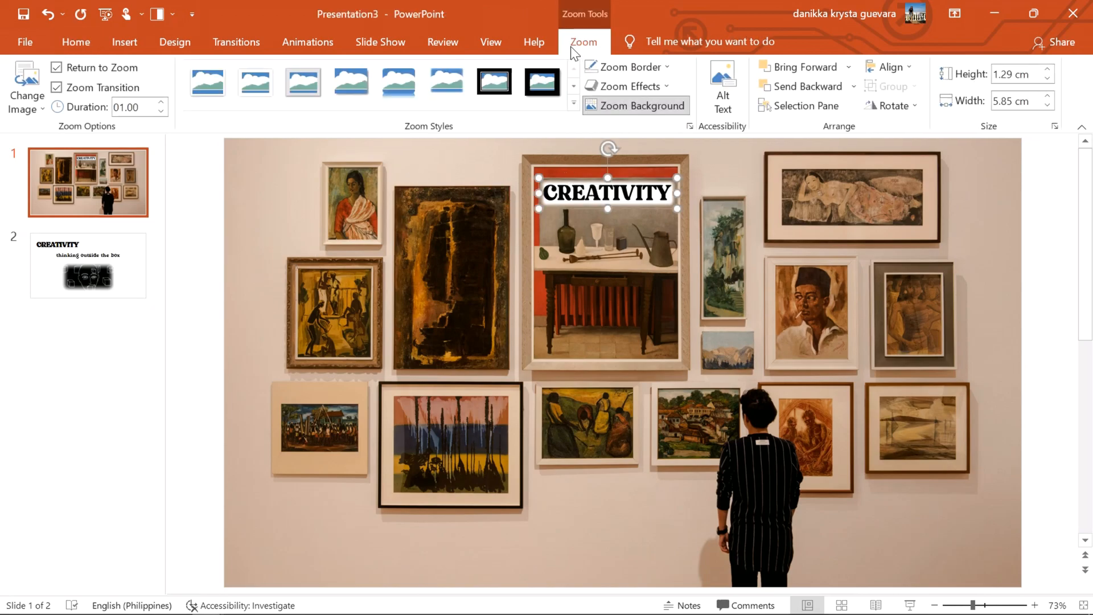
left_click(88, 265)
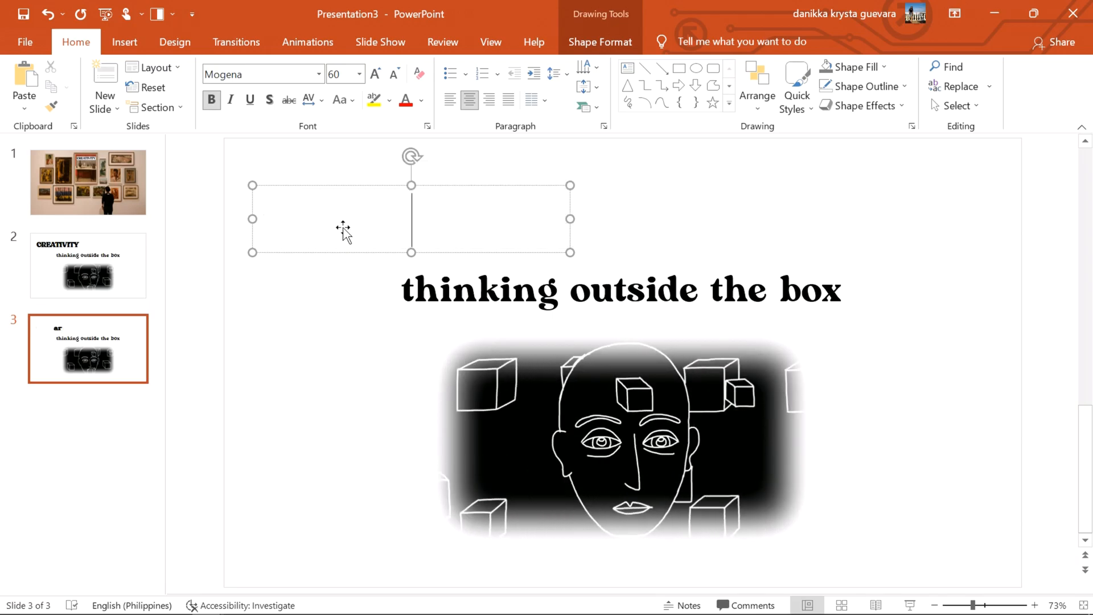
- Title slide 3 'ART AS A PRODUCT OF IMAGINATION' and reduce its font size to 48
type("ART AS A")
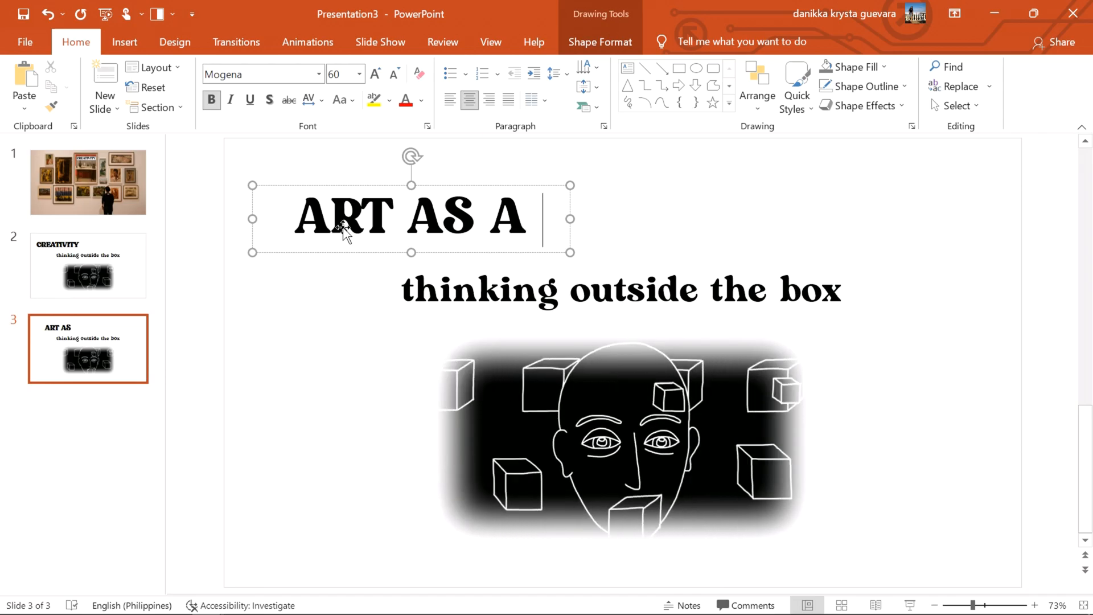
type("PRODUCT OF")
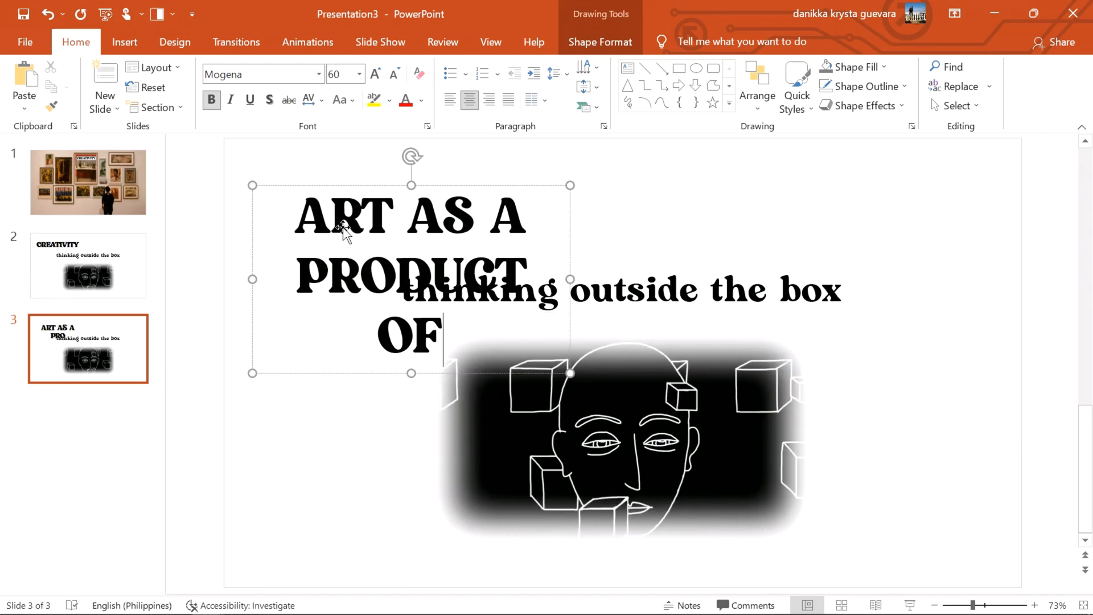
type("IMAGINATION")
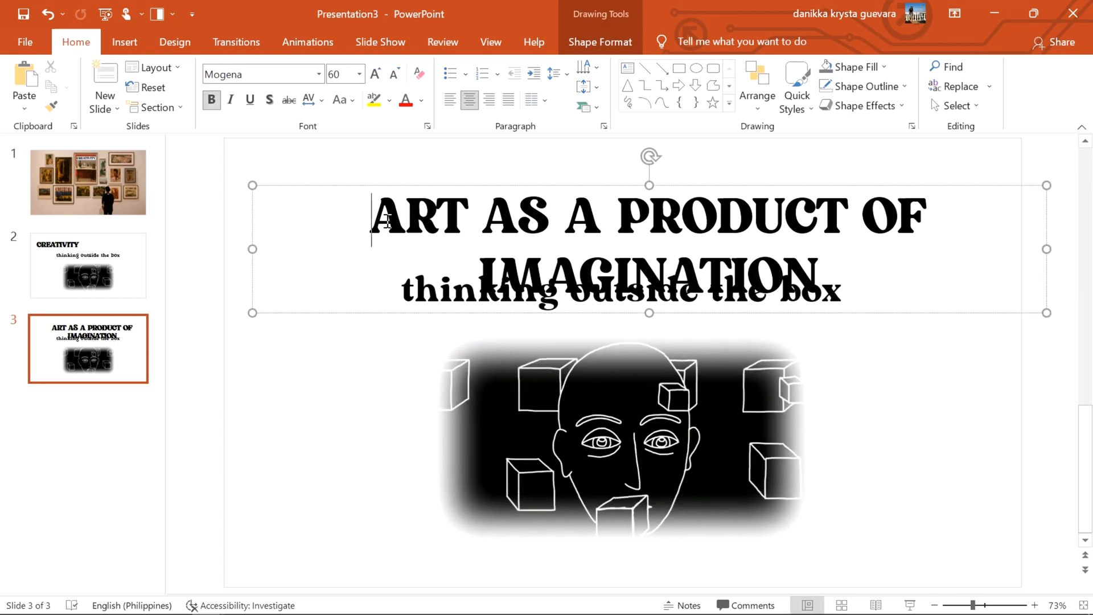
triple_click(642, 218)
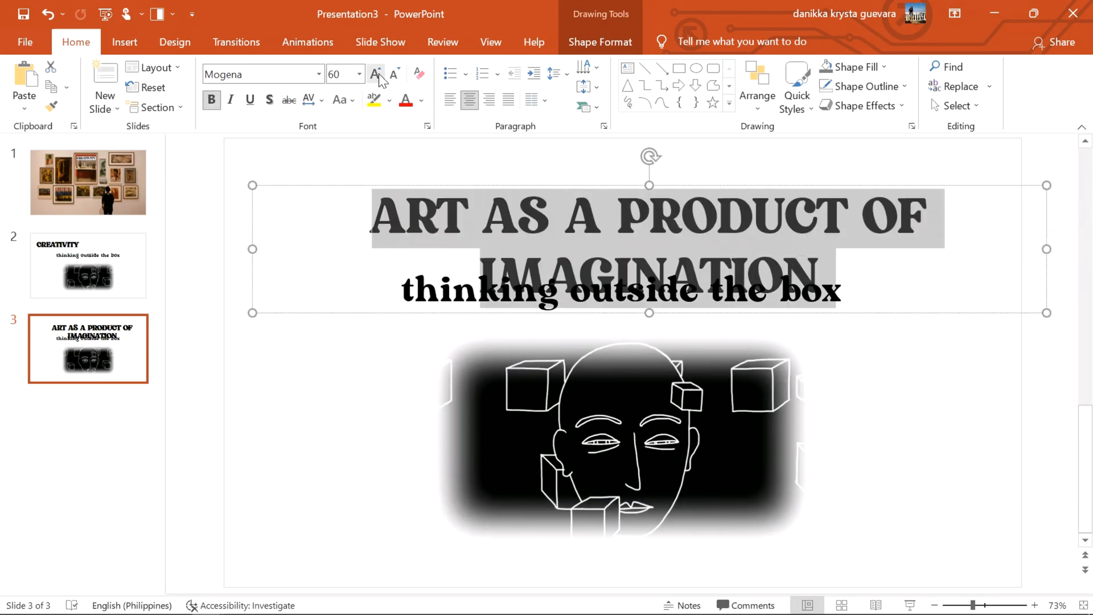
left_click(393, 73)
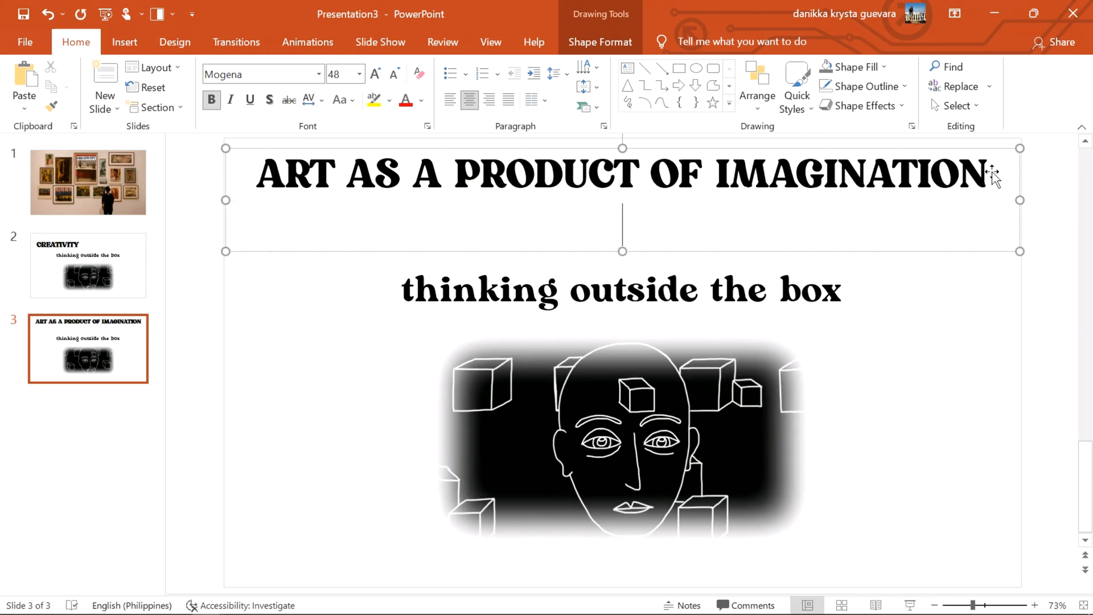
- Add the second title line 'IMAGINATION AS A PRODUCT OF'
type("IMAGINAT")
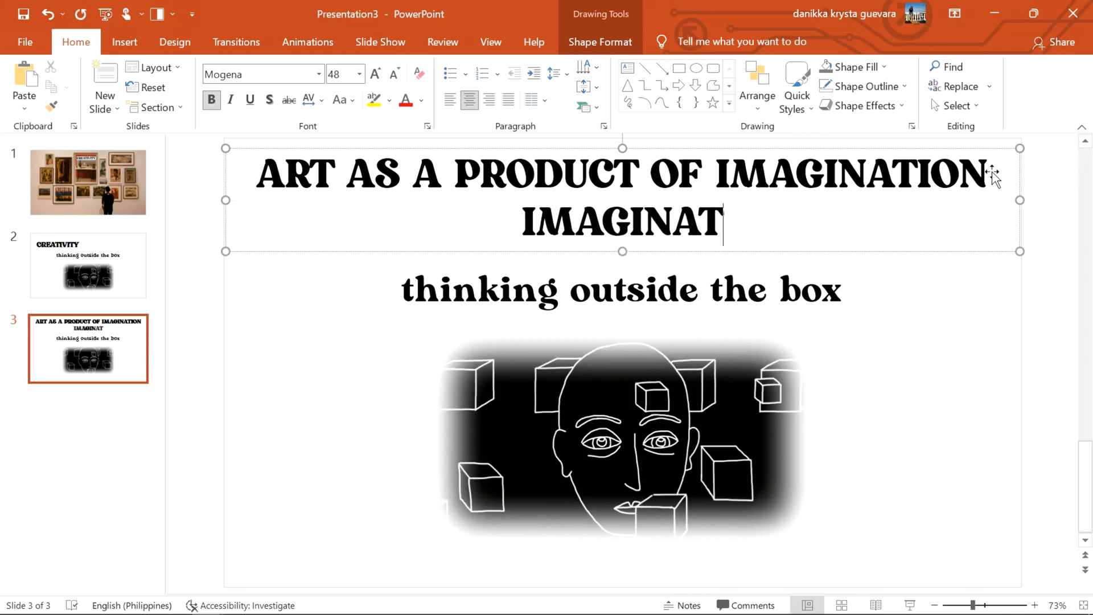
type("ION AS A PR")
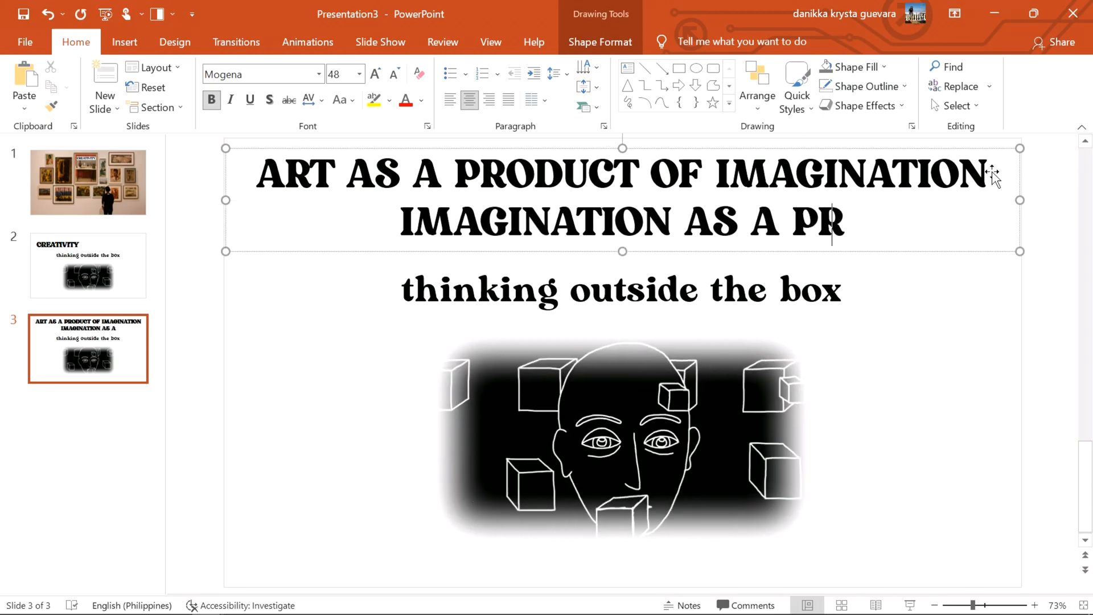
type("ODUCT OF ART")
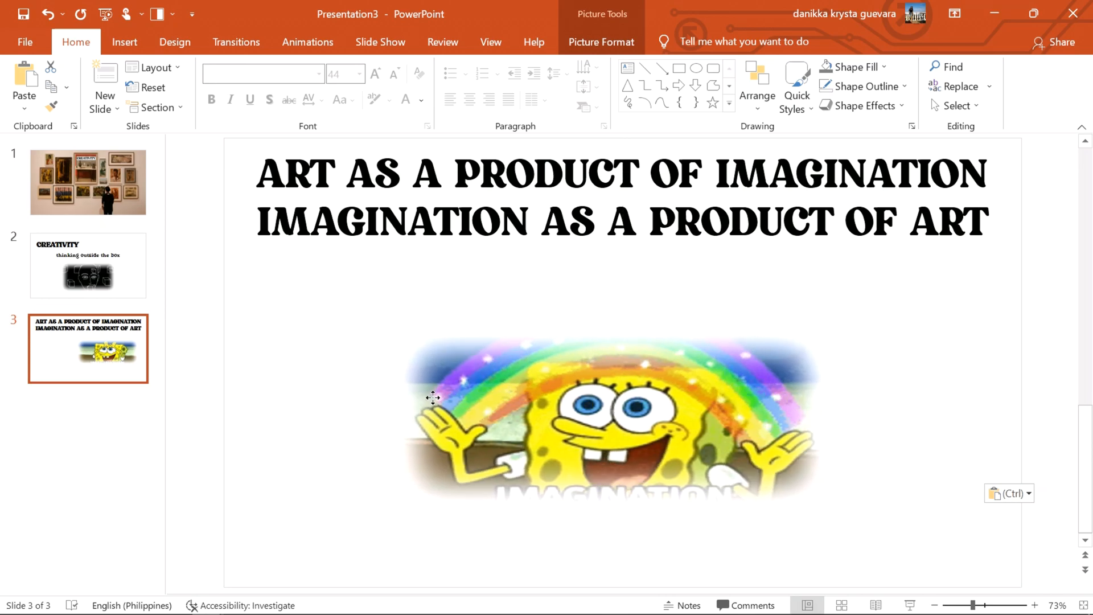
- Select the SpongeBob imagination picture below the title on slide 3
left_click(622, 428)
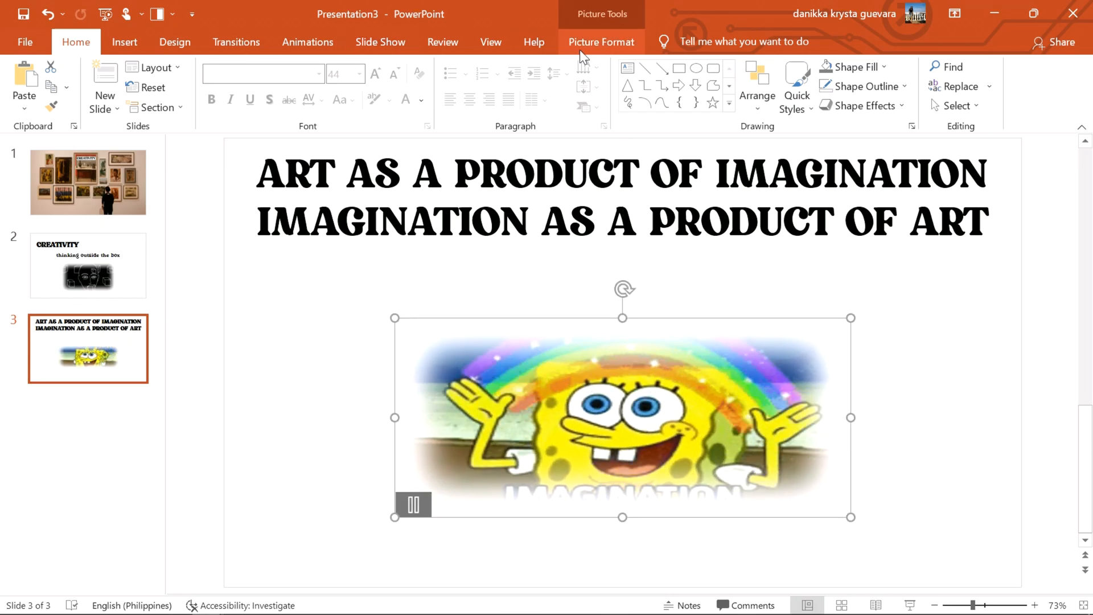
left_click(206, 67)
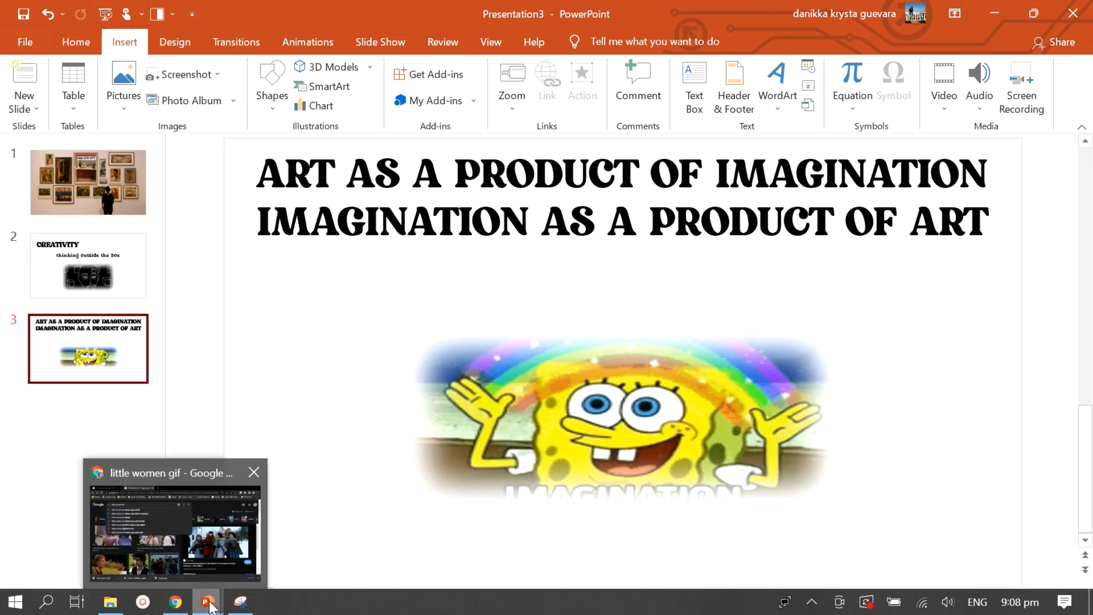
- Launch Snipping Tool, snip the word IMAGINATION and save the capture in Downloads
left_click(17, 599)
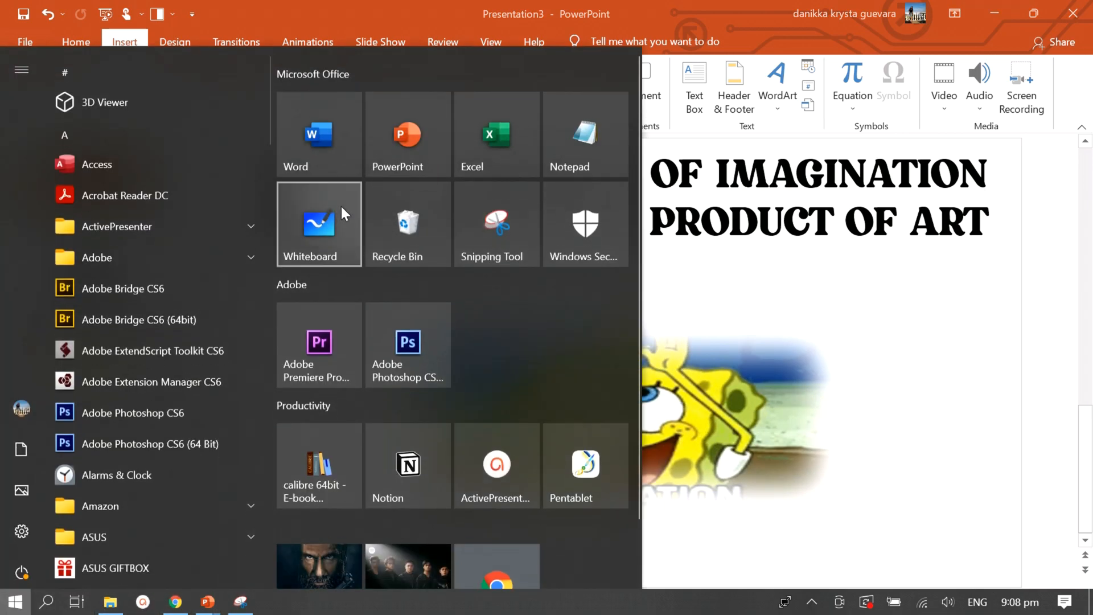
left_click(496, 223)
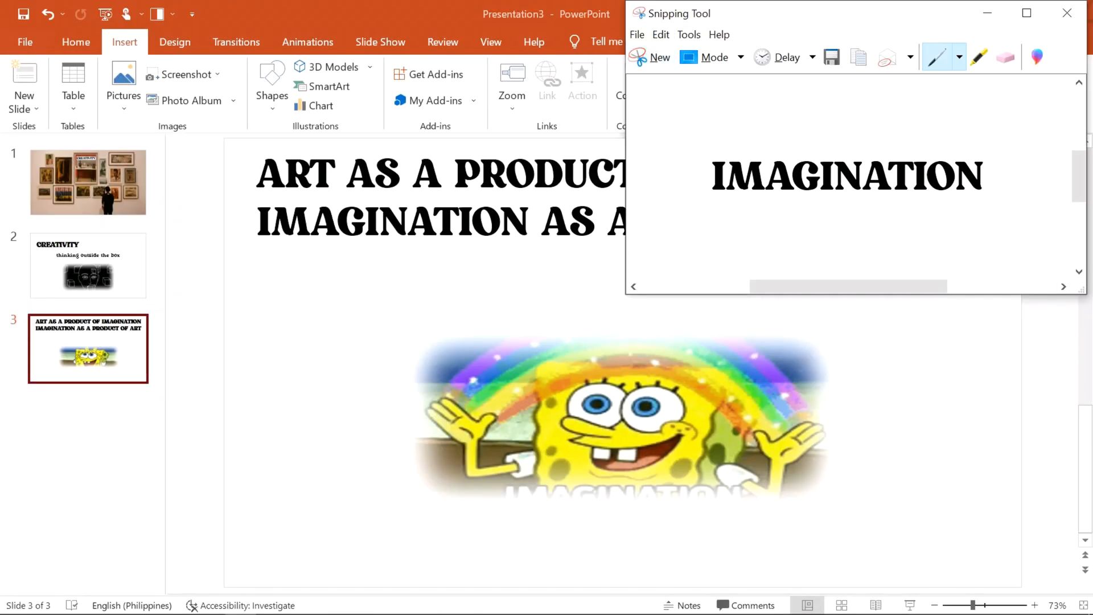
left_click(831, 57)
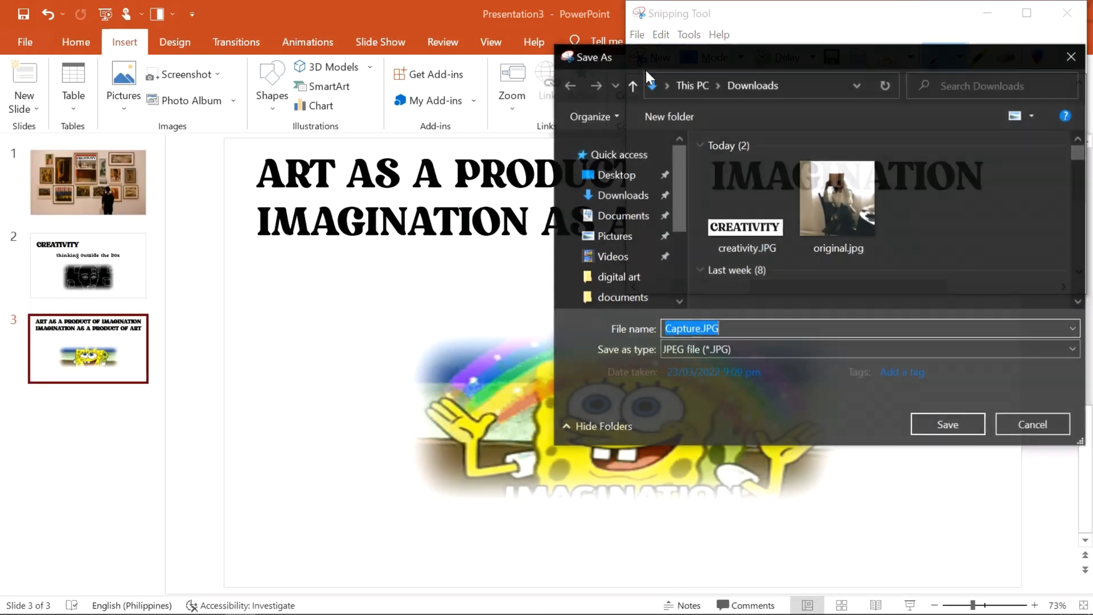
left_click(702, 329)
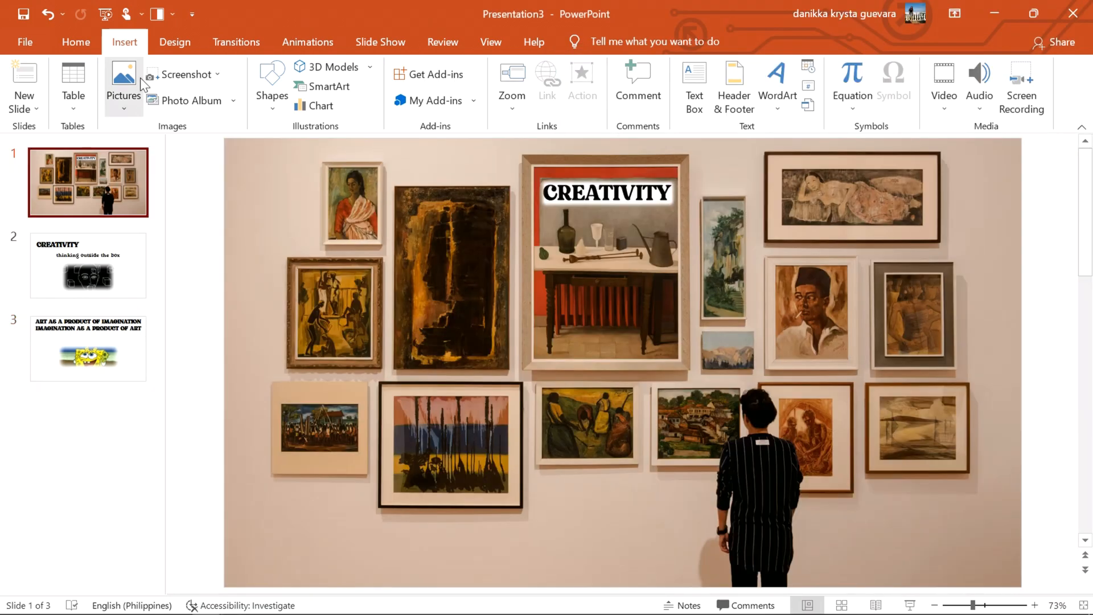
mouse_move(496, 91)
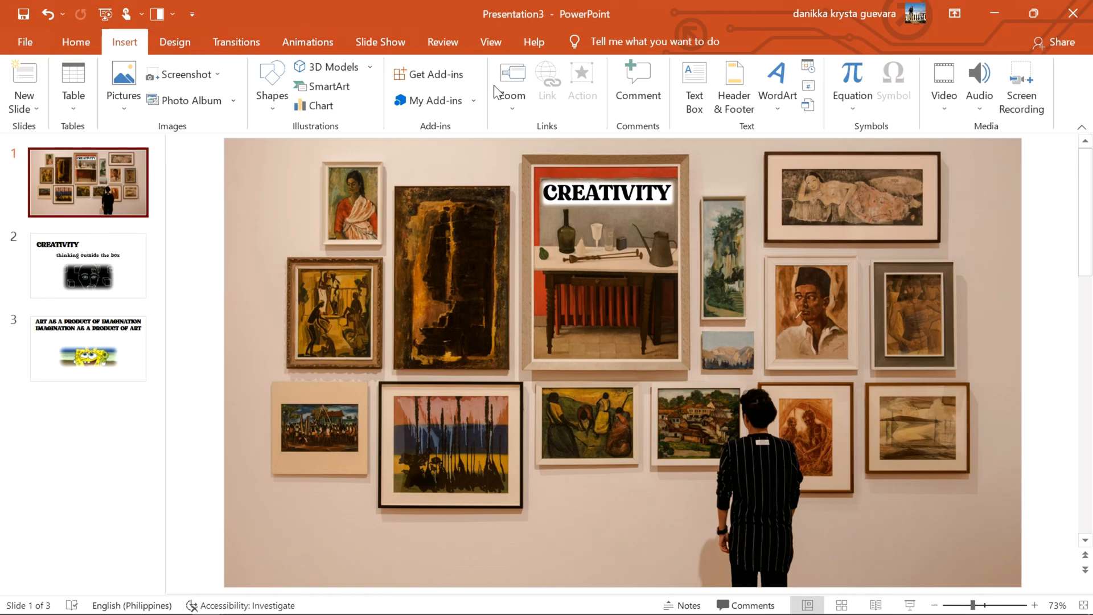
- Insert a Slide Zoom to slide 3 and fit its thumbnail over the lower-left dark painting
left_click(510, 74)
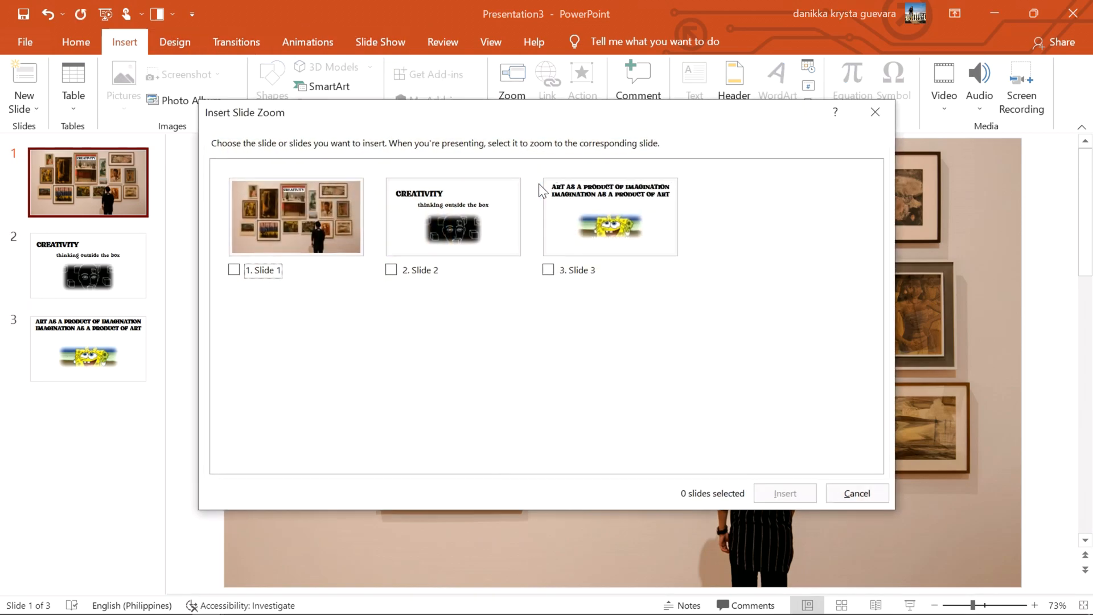
left_click(785, 493)
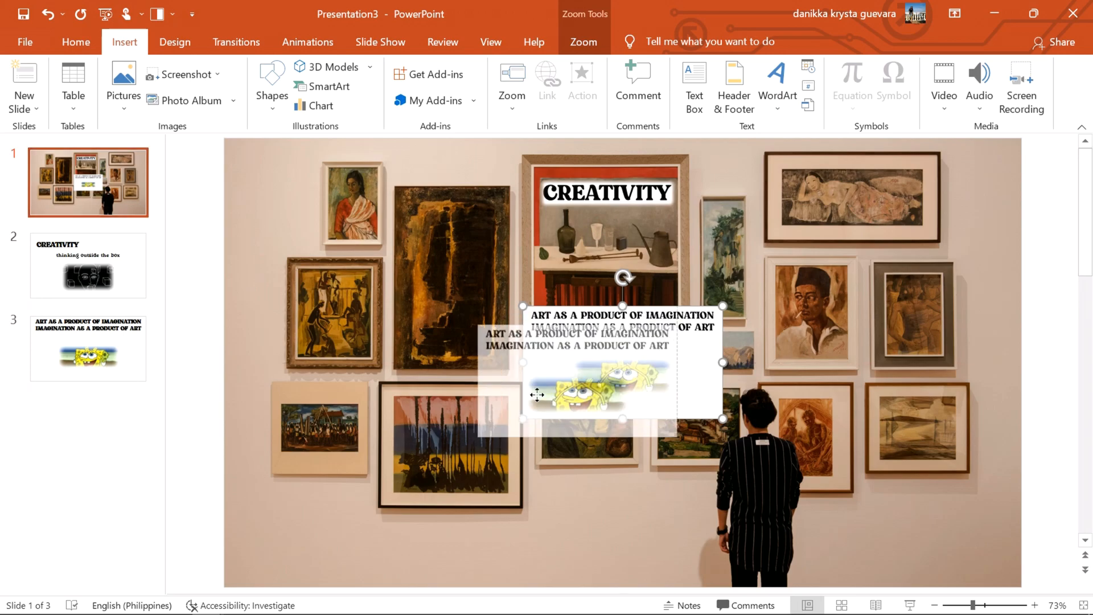
left_click_drag(621, 362, 483, 447)
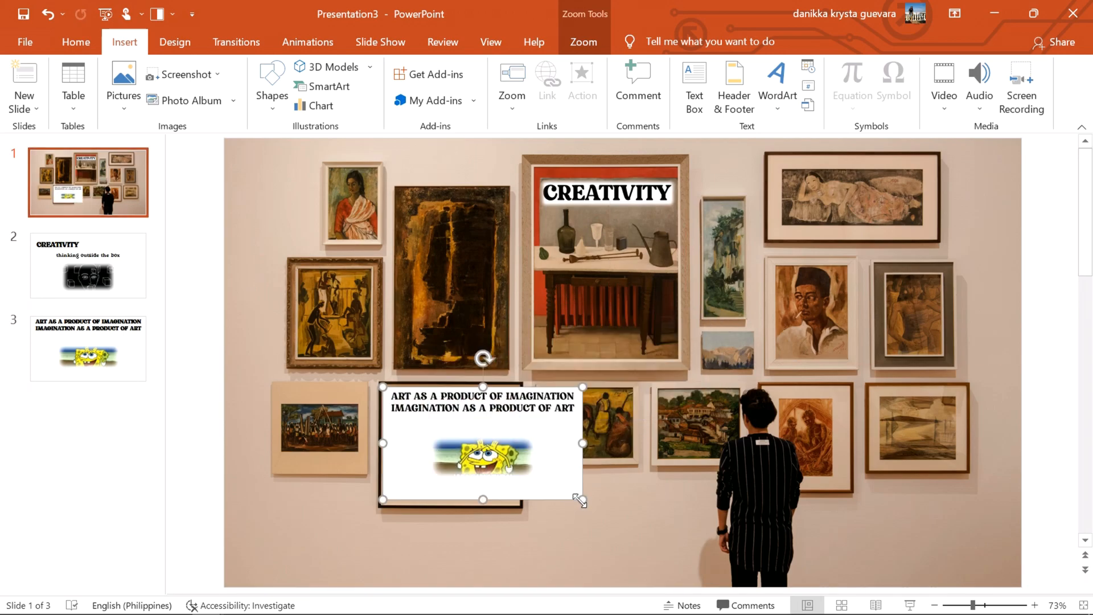
left_click_drag(582, 443, 569, 439)
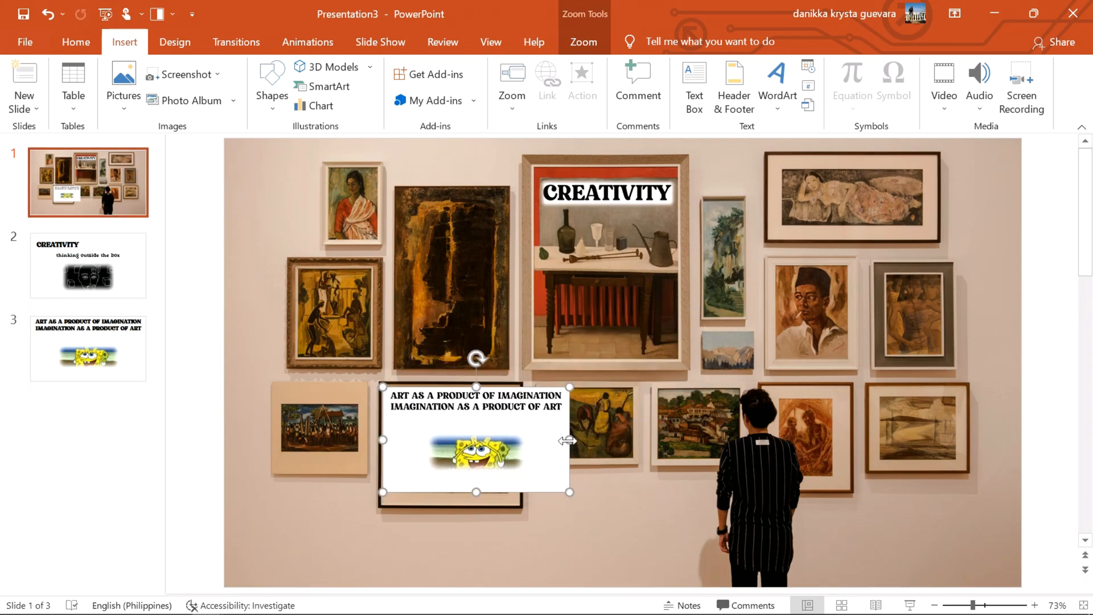
left_click_drag(570, 440, 517, 439)
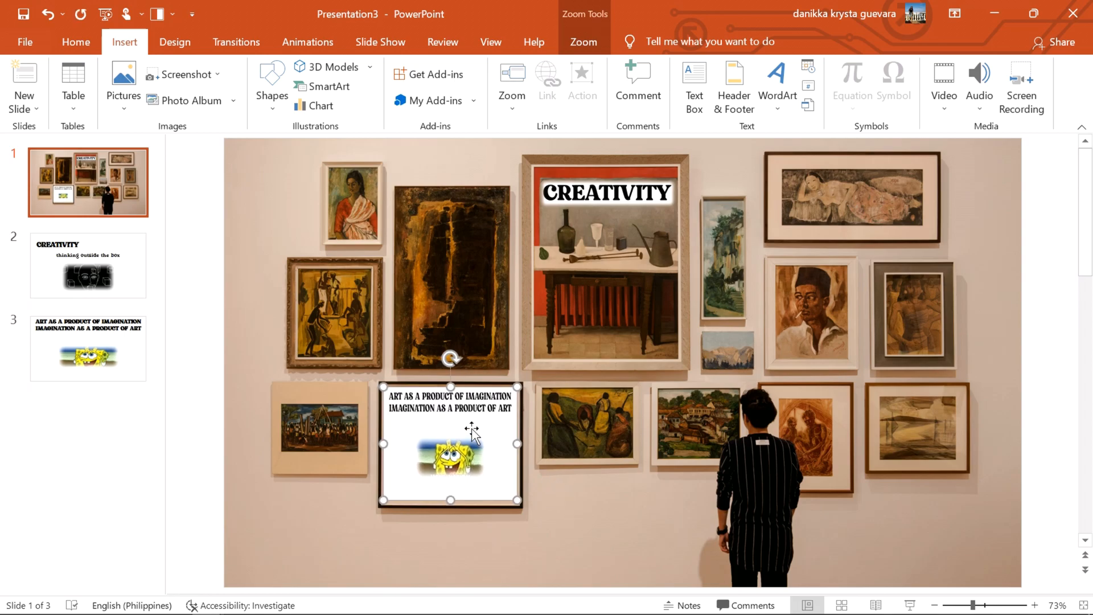
- Enable Zoom Background and replace the zoom's picture with IMAGINATION.JPG, resized slightly
left_click(582, 42)
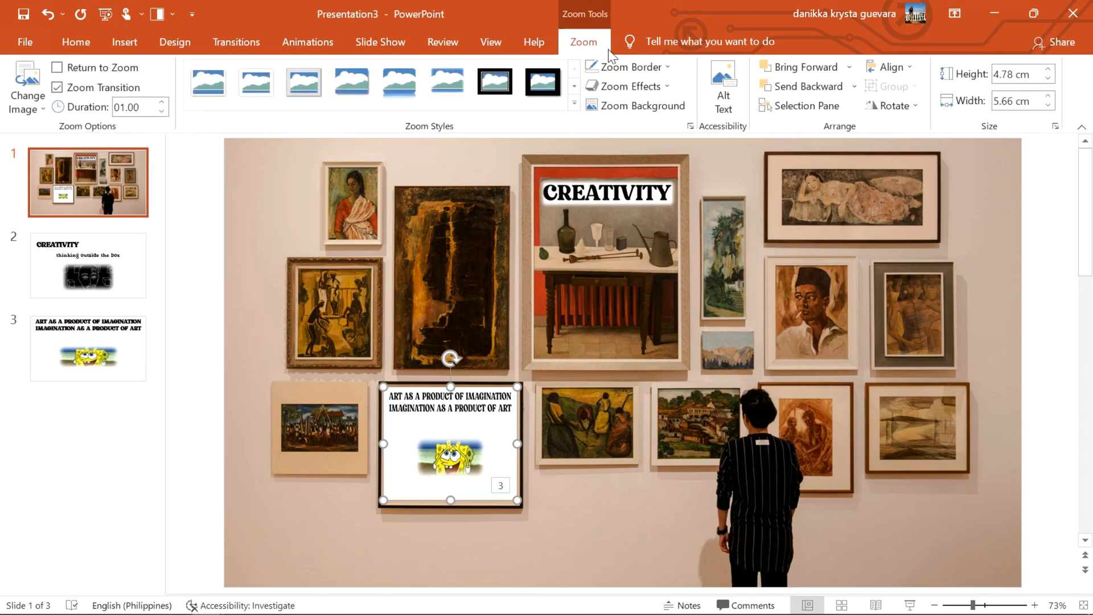
left_click(637, 105)
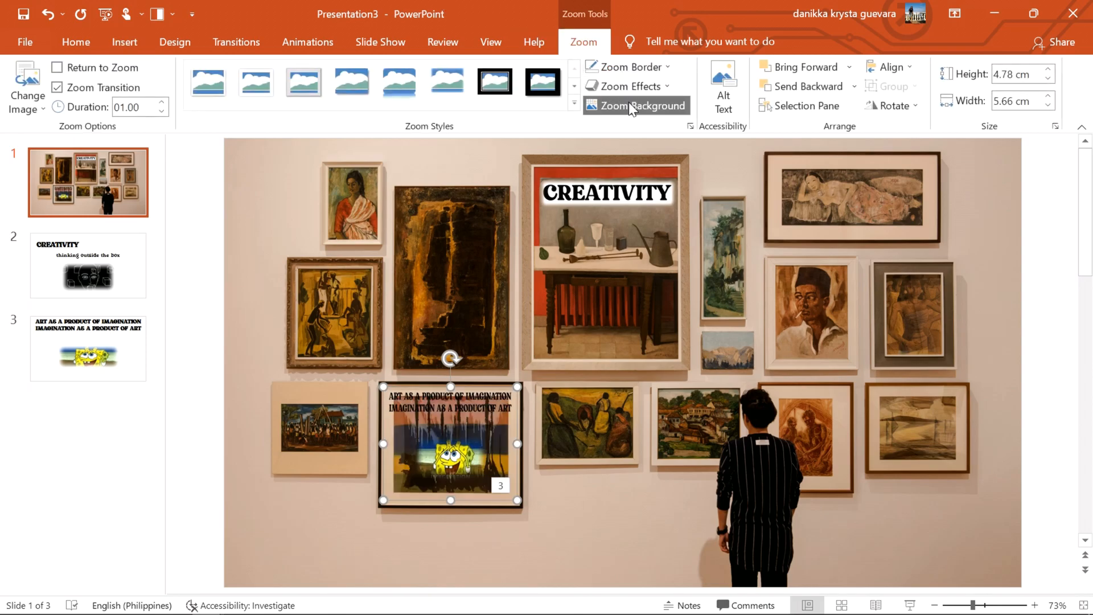
left_click(28, 91)
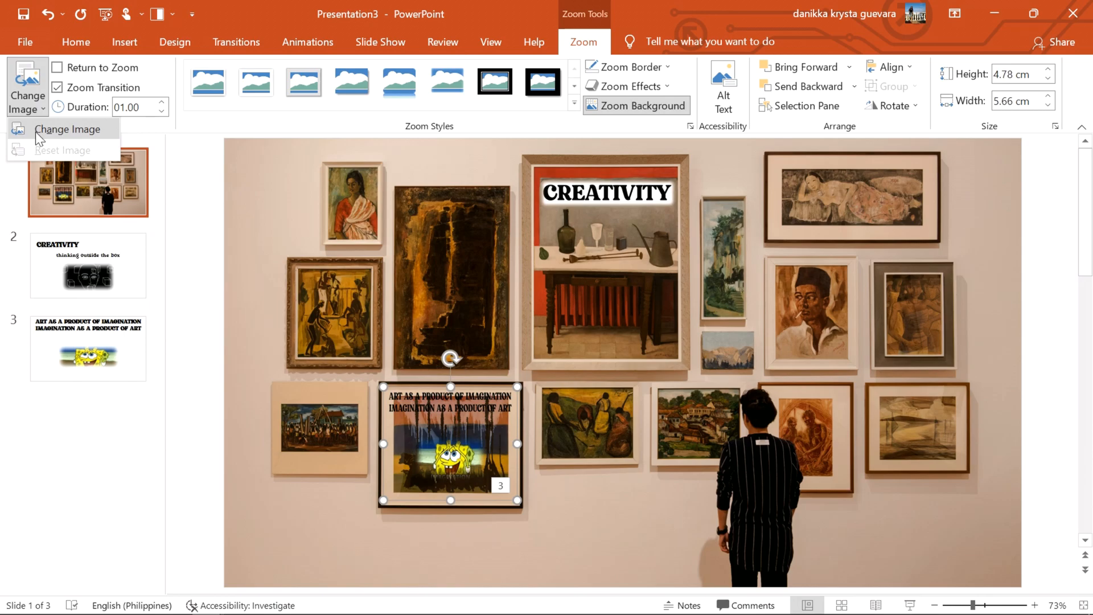
left_click(69, 129)
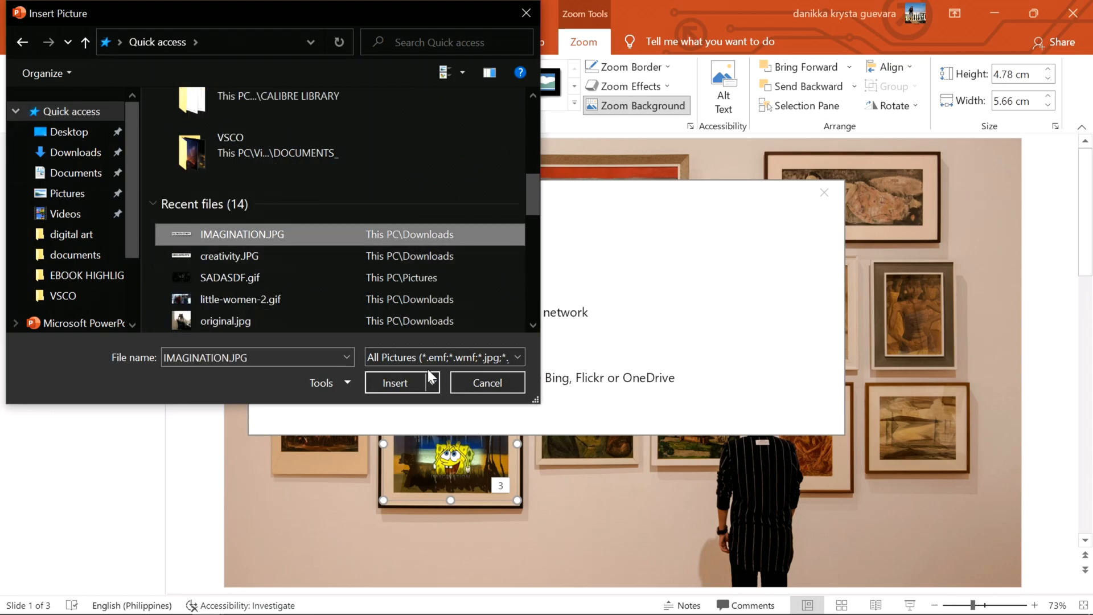
left_click(394, 383)
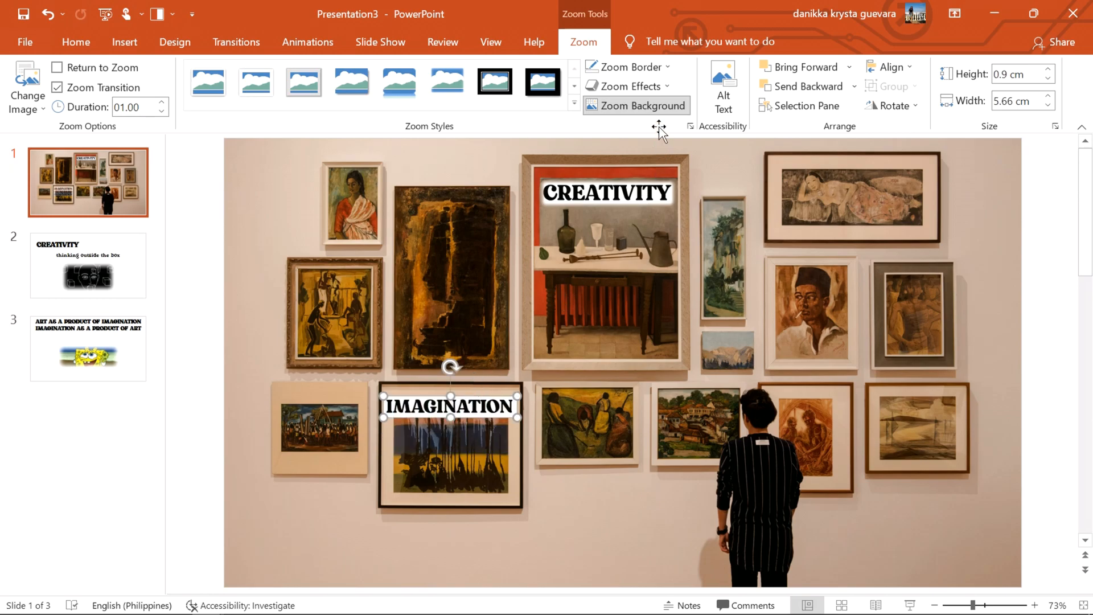
left_click(631, 86)
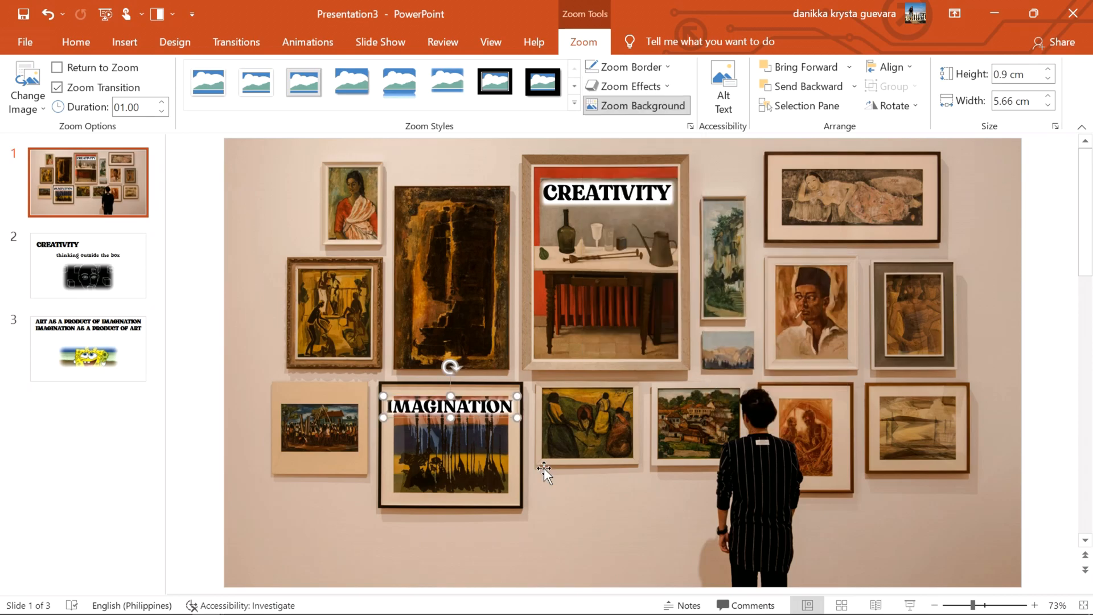
mouse_move(517, 403)
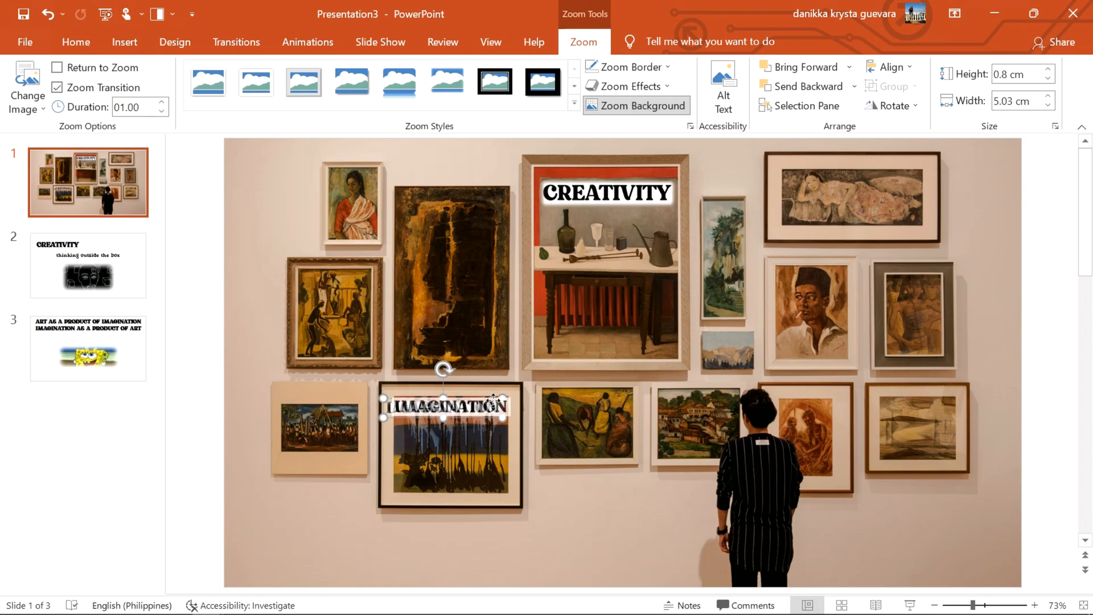
left_click(549, 437)
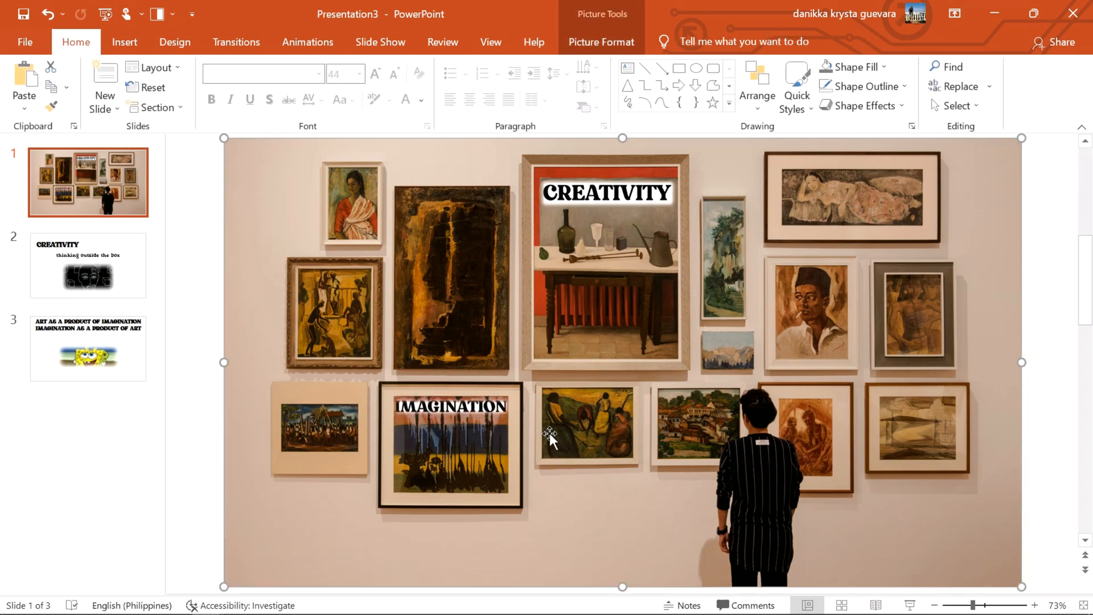
mouse_move(63, 177)
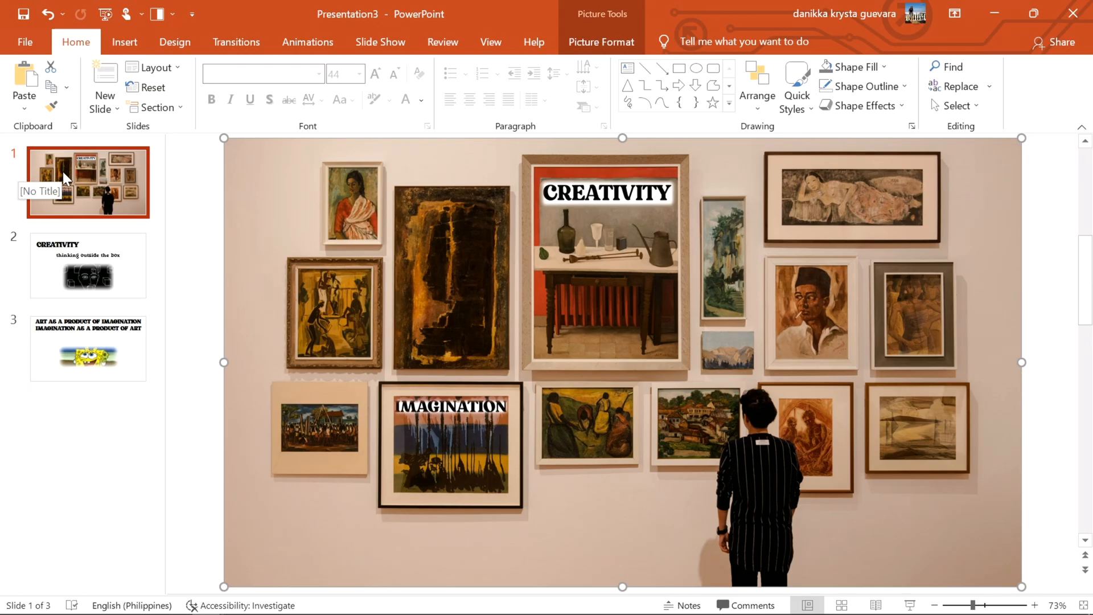
left_click(445, 457)
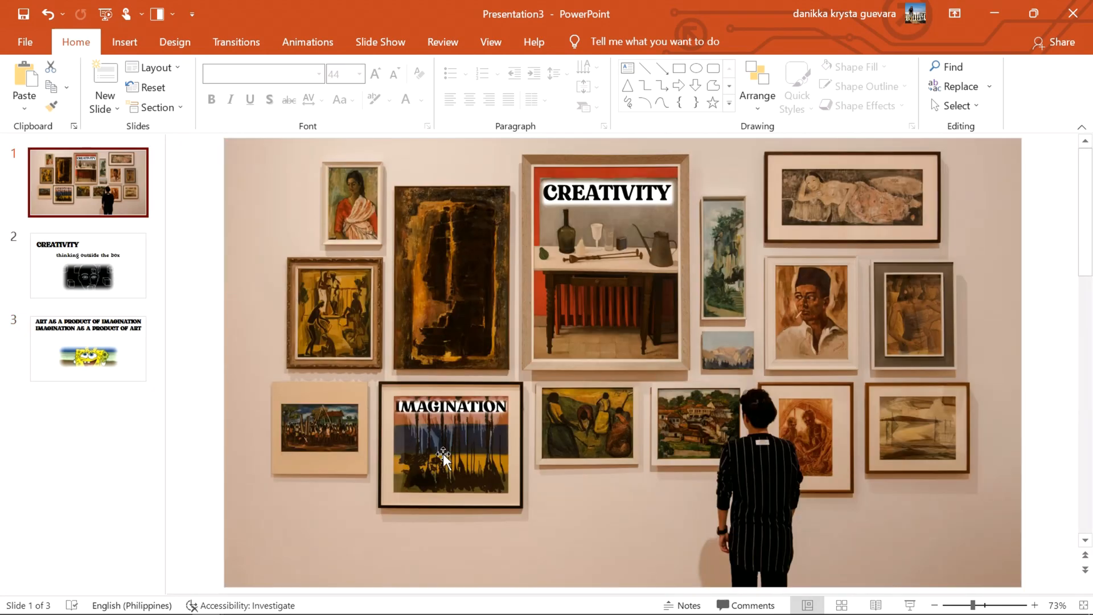
left_click(444, 460)
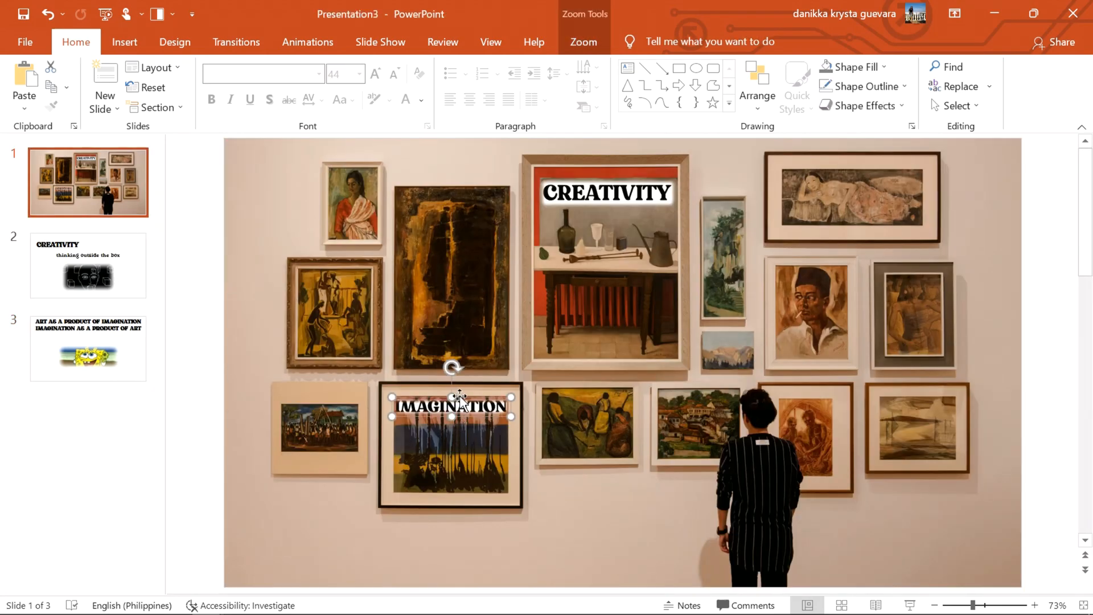